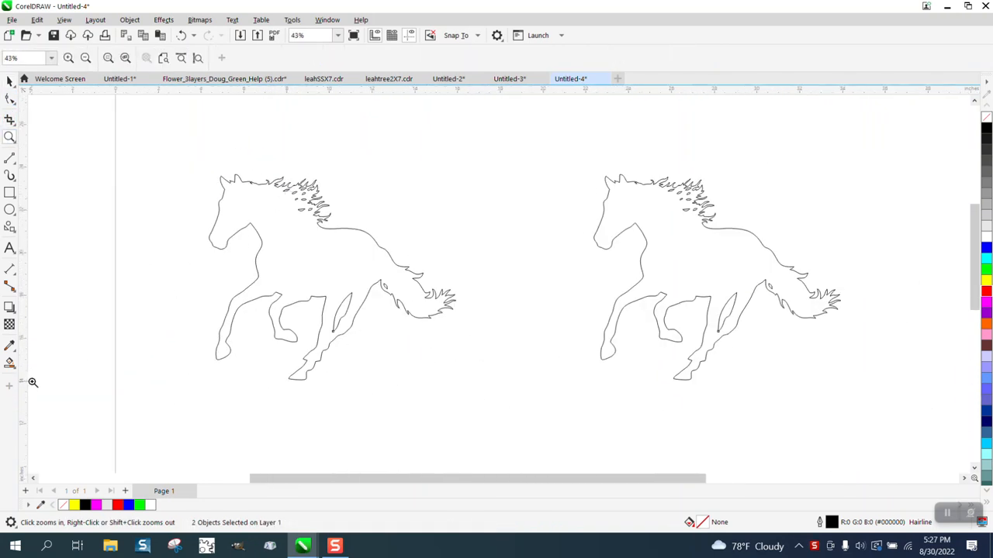
Step: Try a solid black fill on the left horse, undo it, and select both horse outlines
click(272, 271)
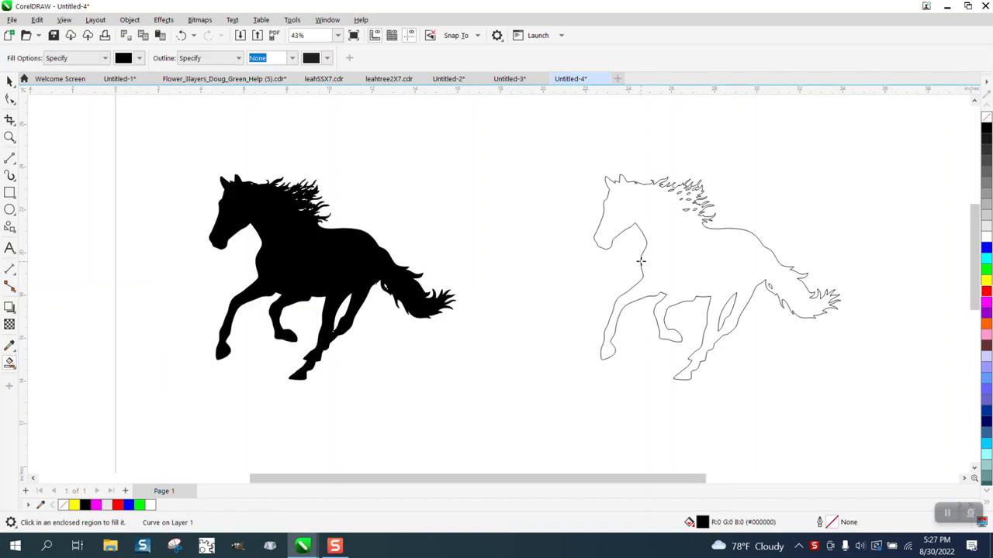
click(183, 34)
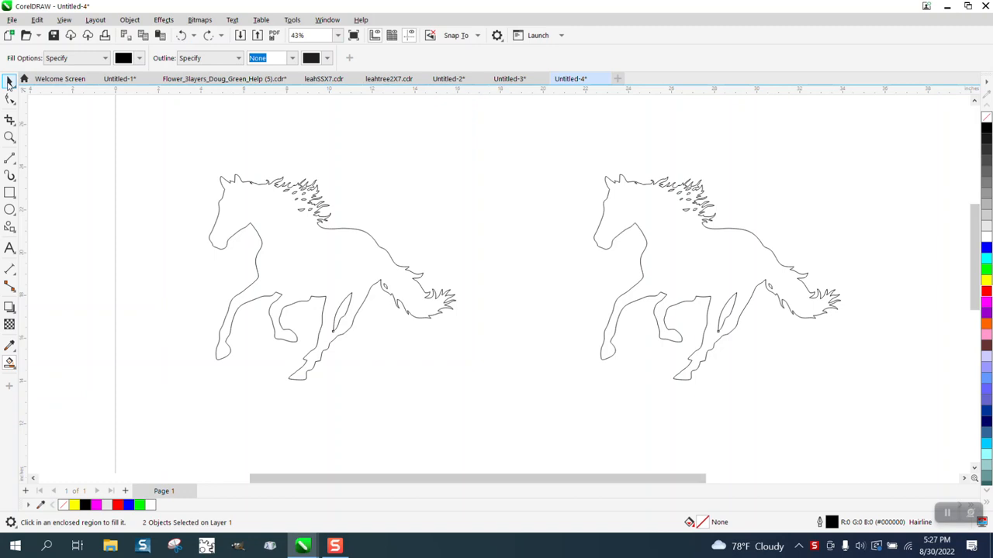
click(10, 81)
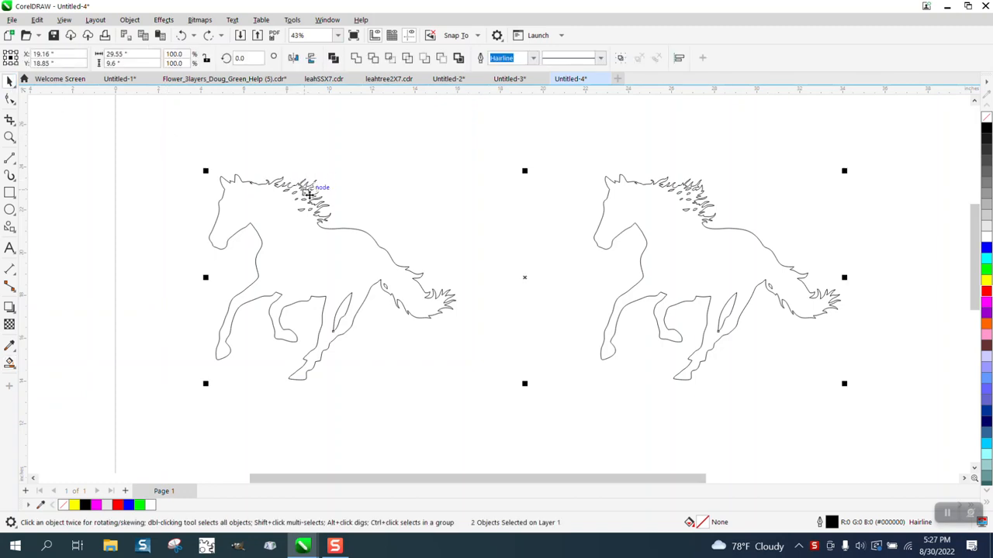
mouse_move(328, 186)
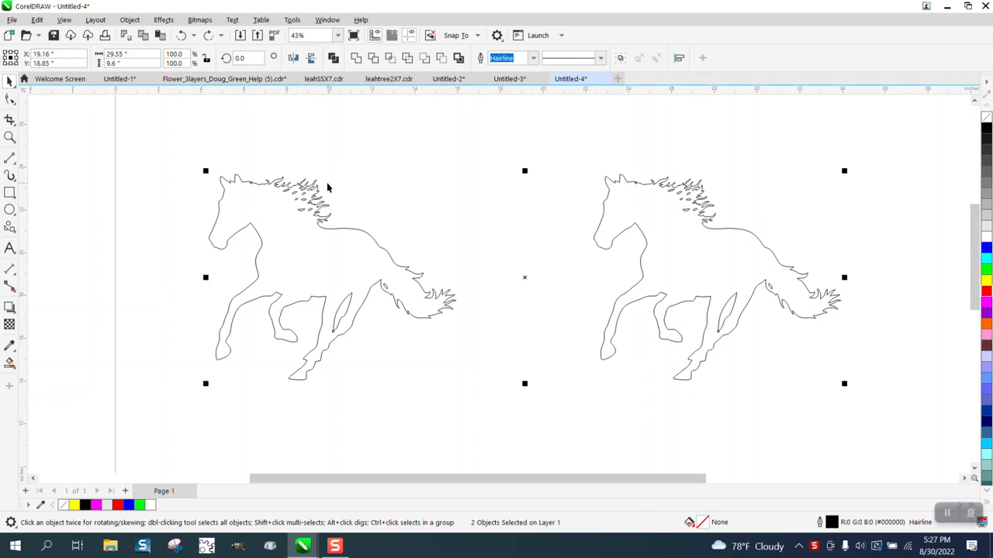
mouse_move(121, 171)
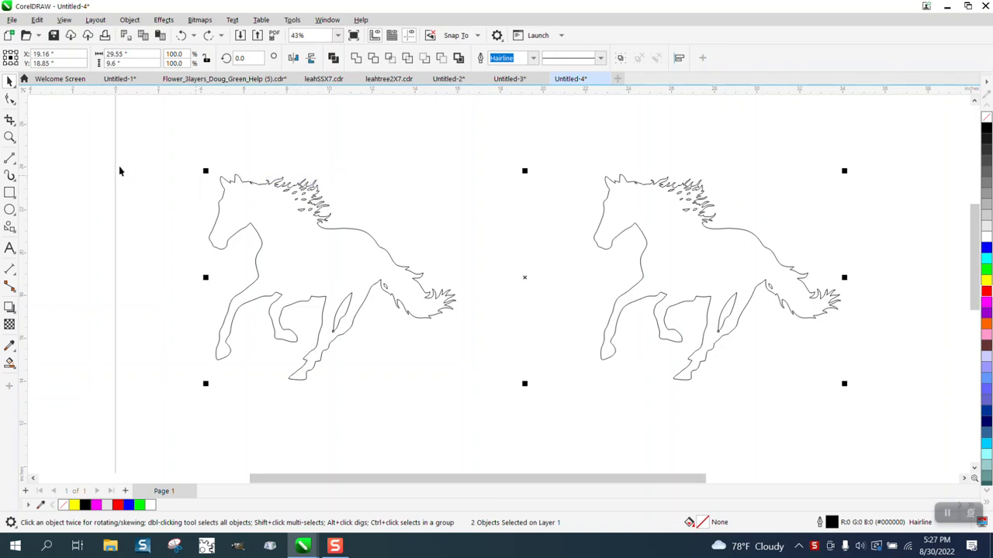
mouse_move(10, 137)
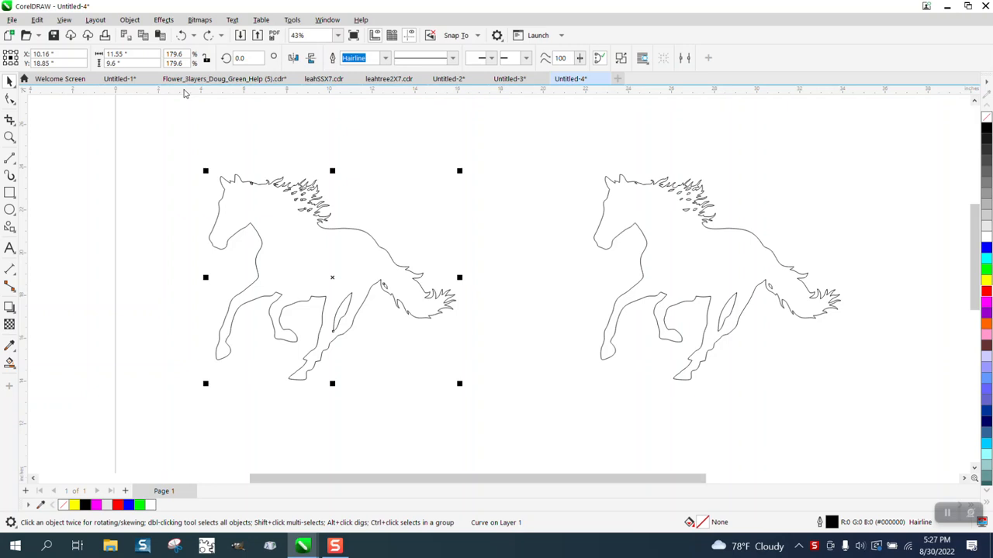
Step: Apply an outside contour, 1 step, 0.05" offset, red outline, to the left horse
click(162, 18)
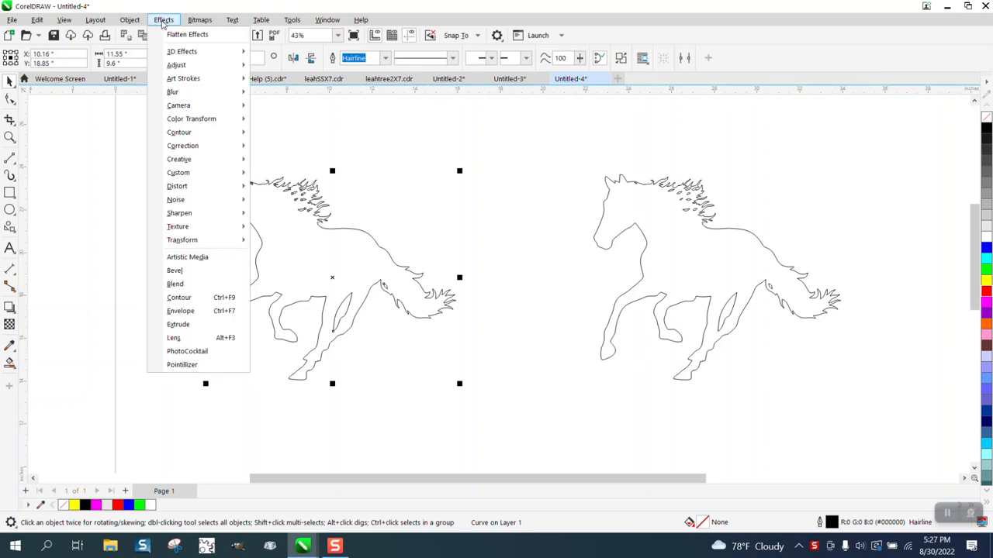
click(180, 298)
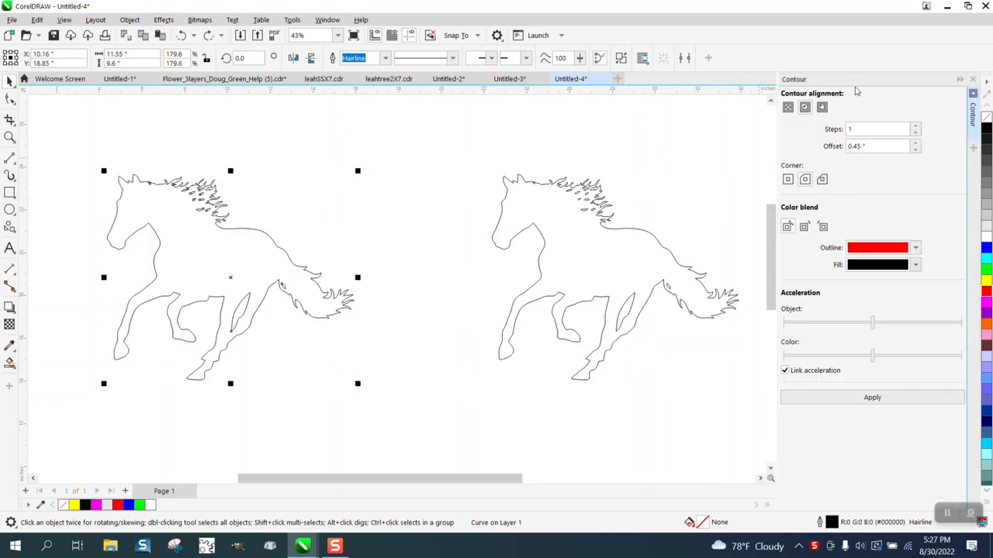
triple_click(877, 146)
text(.05)
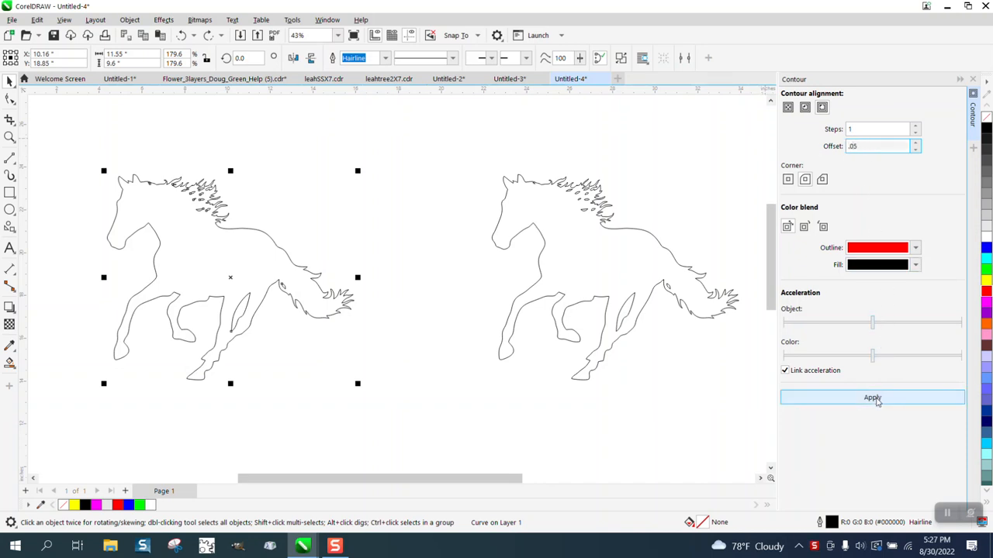
click(872, 397)
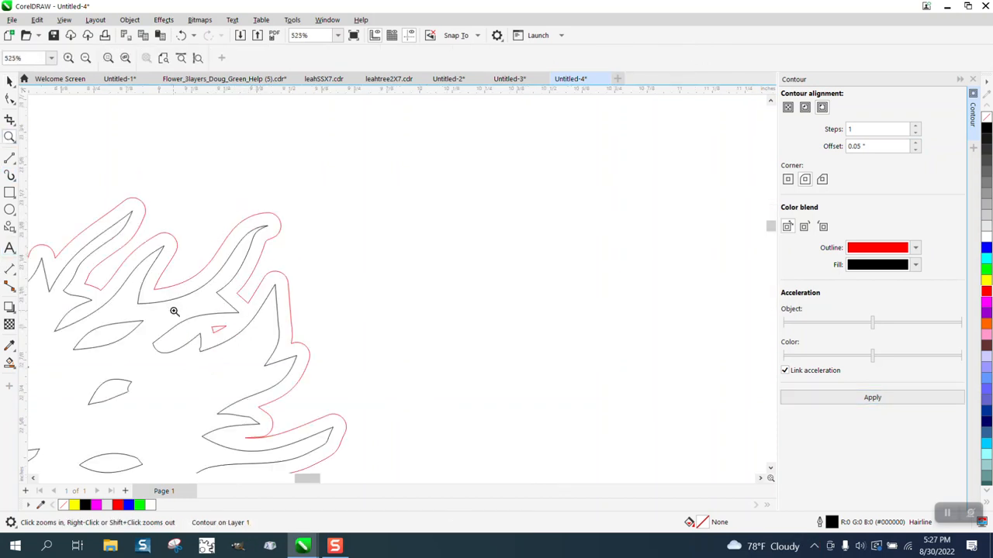
mouse_move(207, 328)
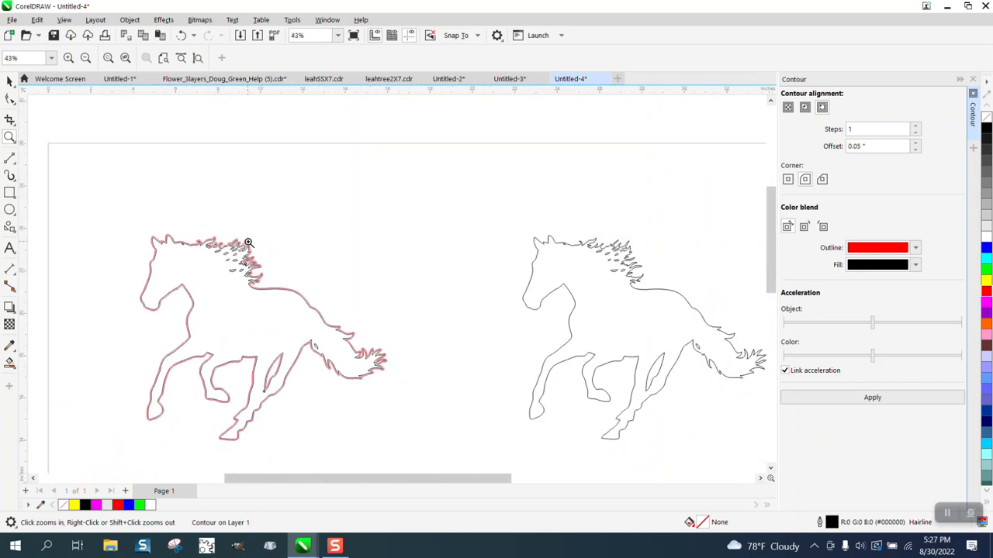
mouse_move(105, 187)
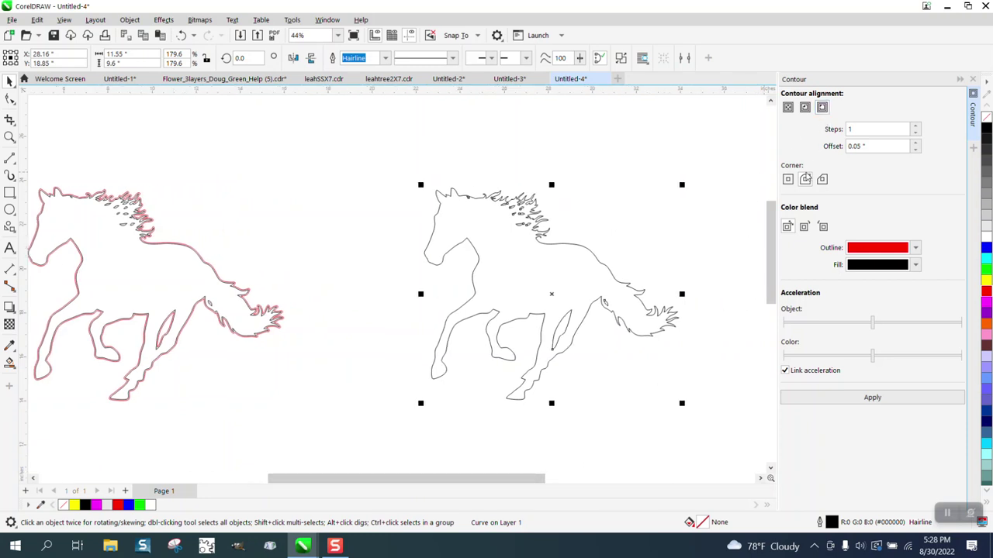
triple_click(877, 146)
text(.5)
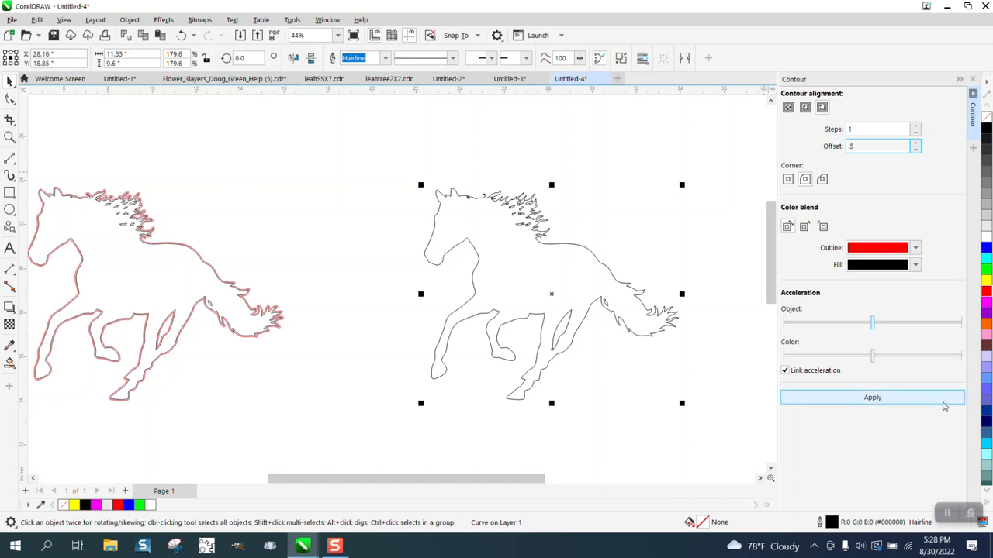
click(871, 397)
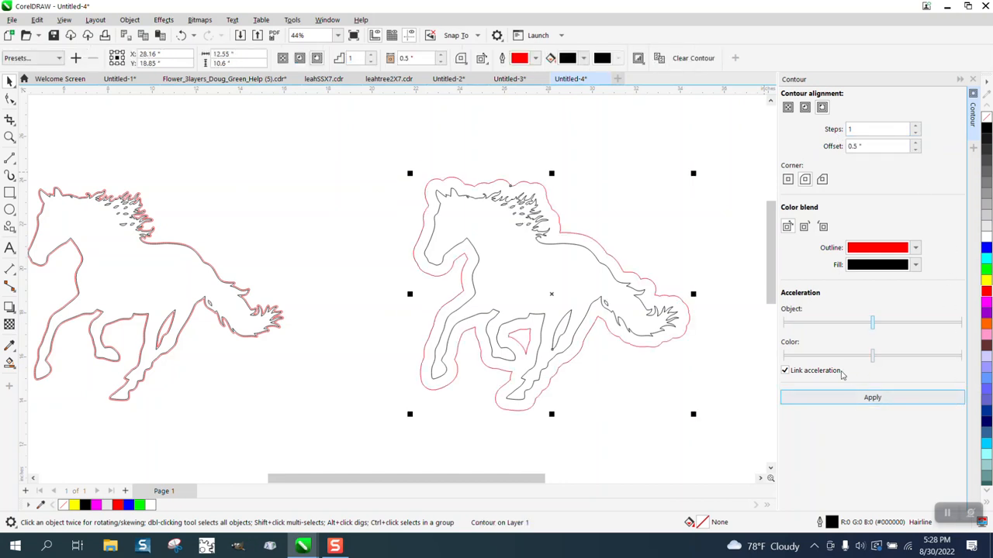
mouse_move(130, 19)
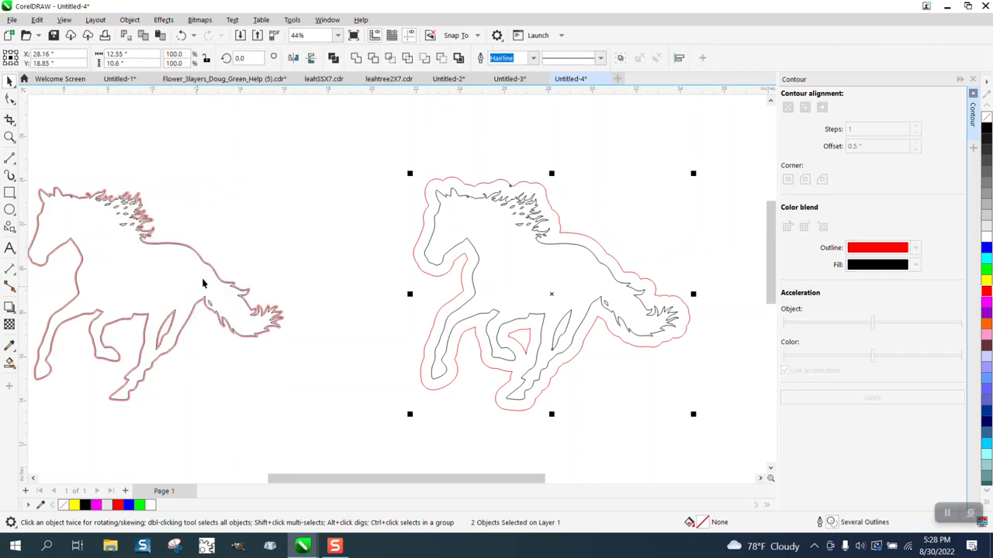
click(130, 19)
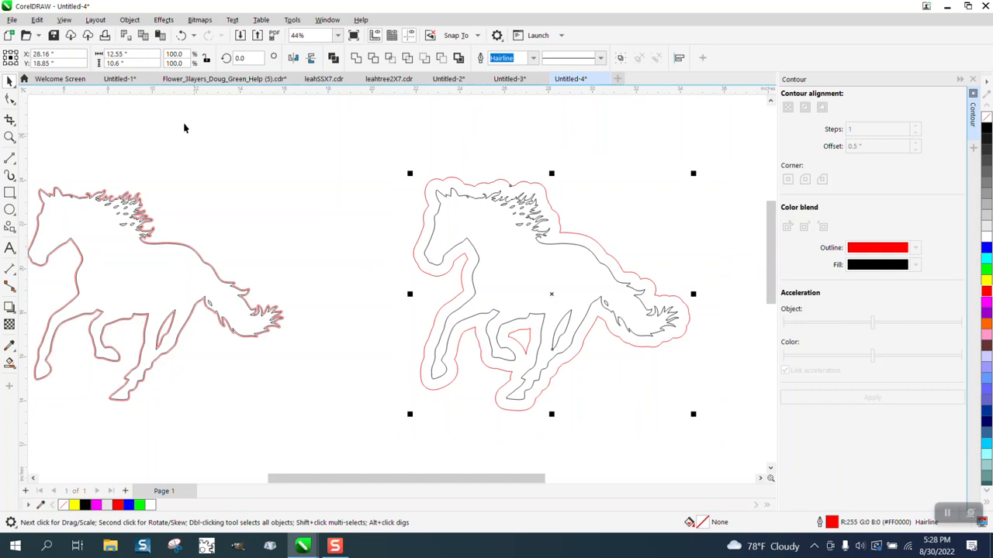
click(130, 19)
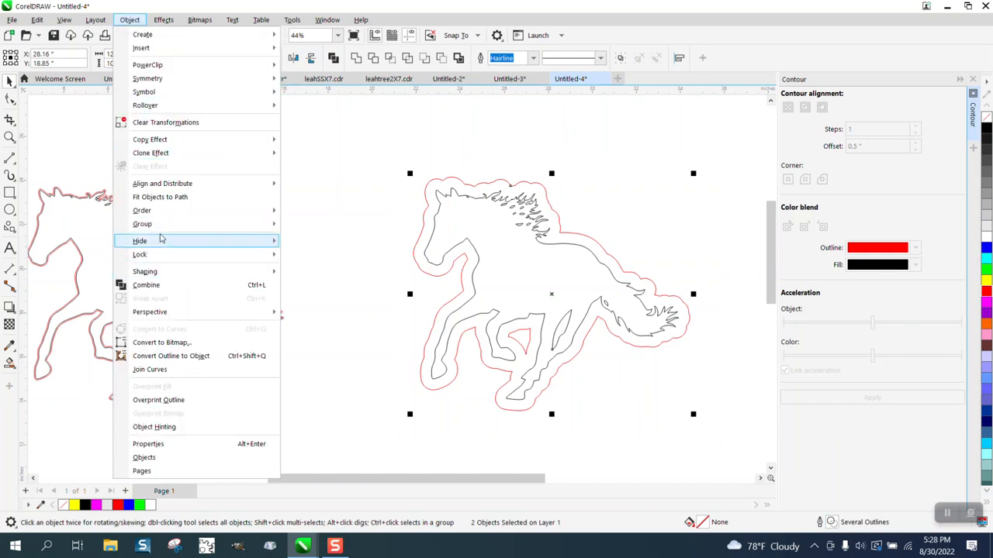
mouse_move(142, 224)
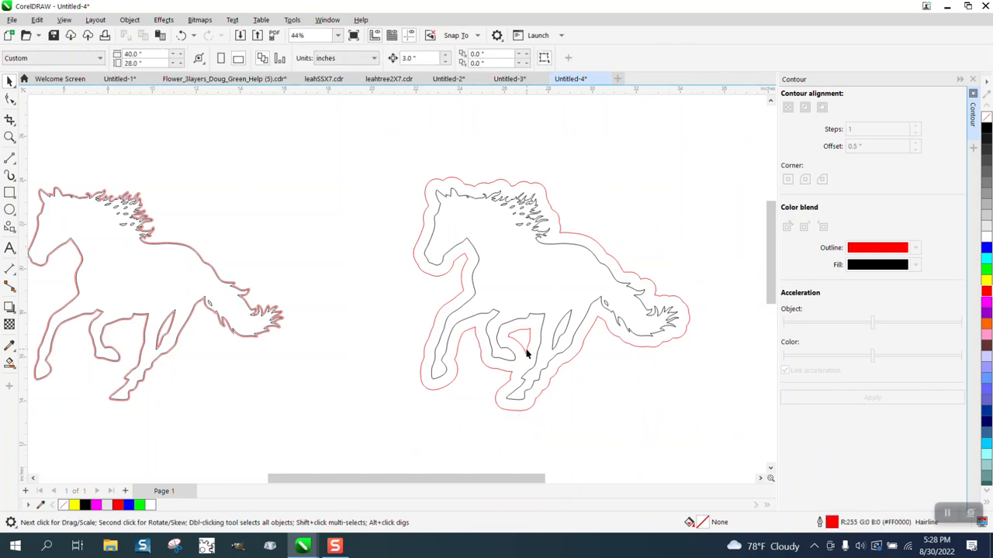
click(543, 349)
text(.45)
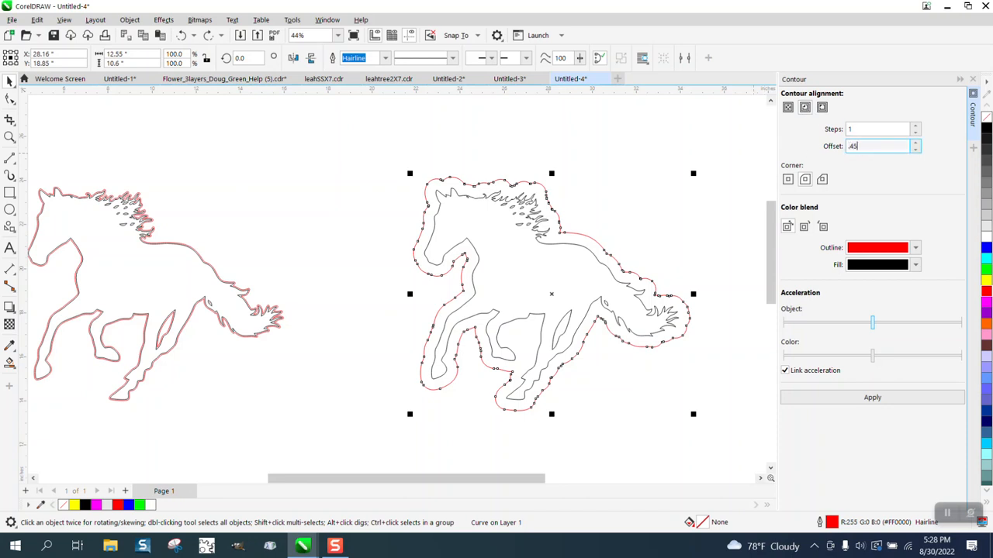
mouse_move(807, 273)
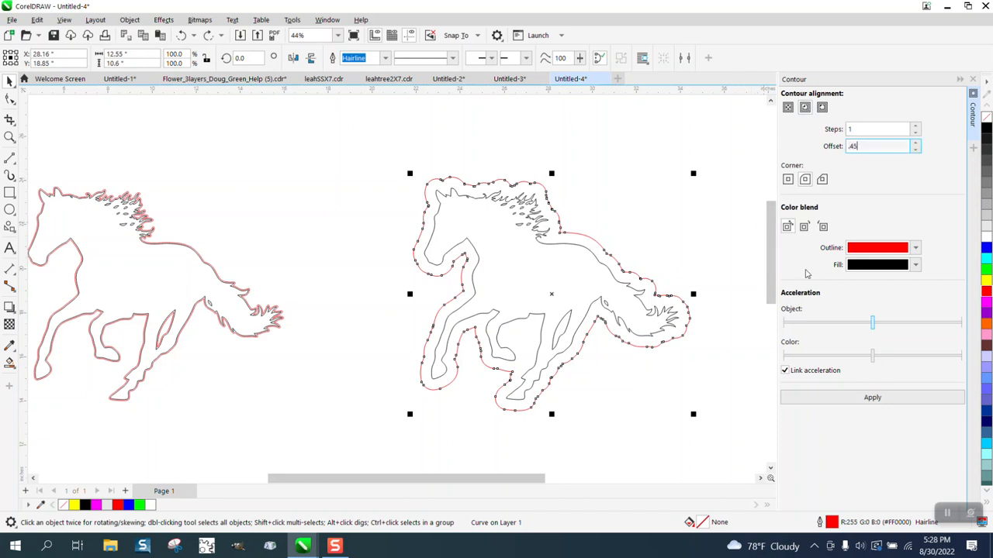
Step: Apply a 0.45" outside red contour to the right horse
click(872, 397)
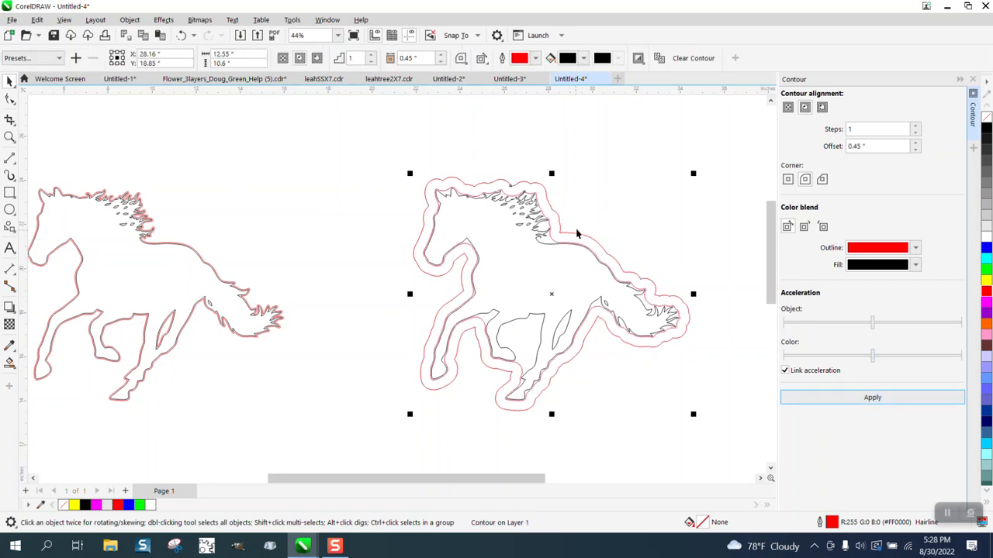
click(130, 19)
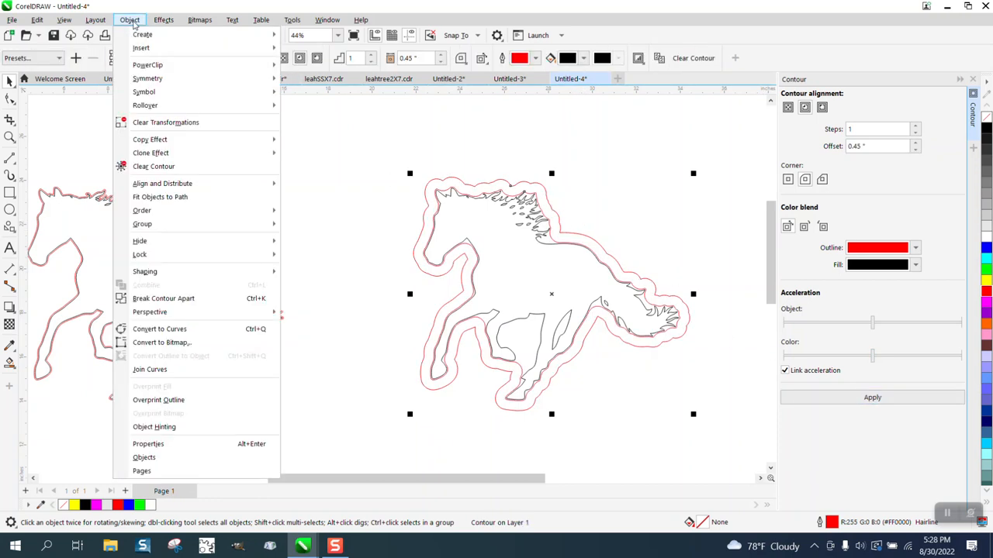
mouse_move(156, 223)
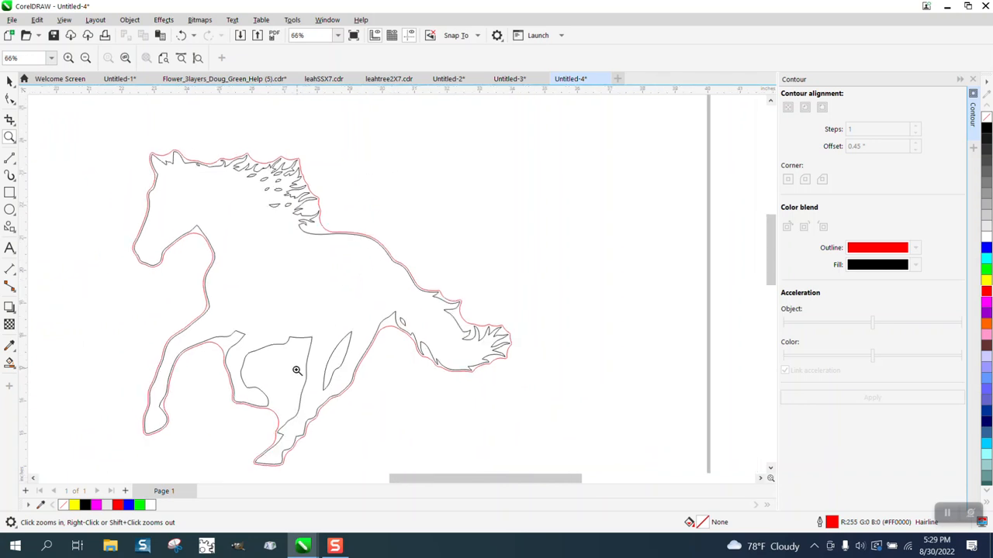
mouse_move(280, 366)
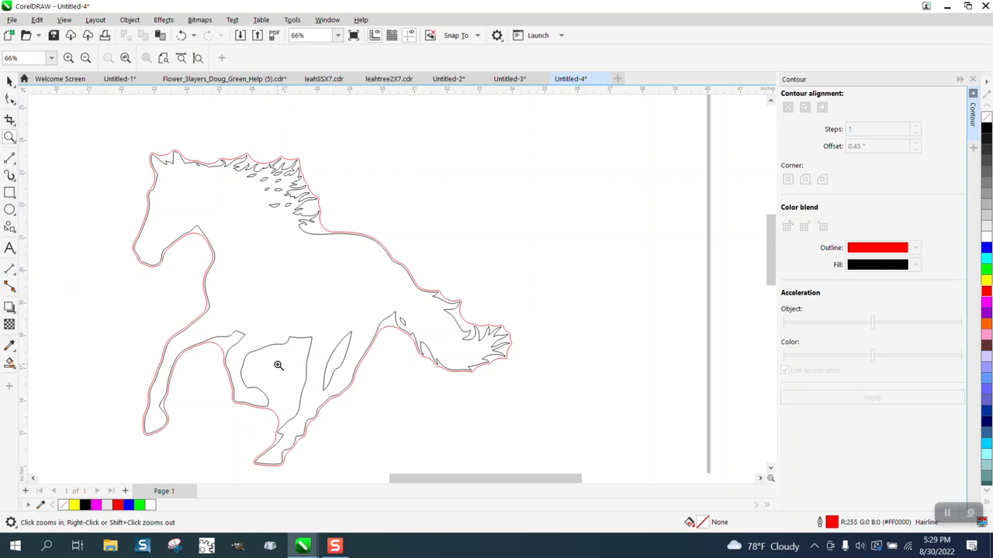
mouse_move(284, 363)
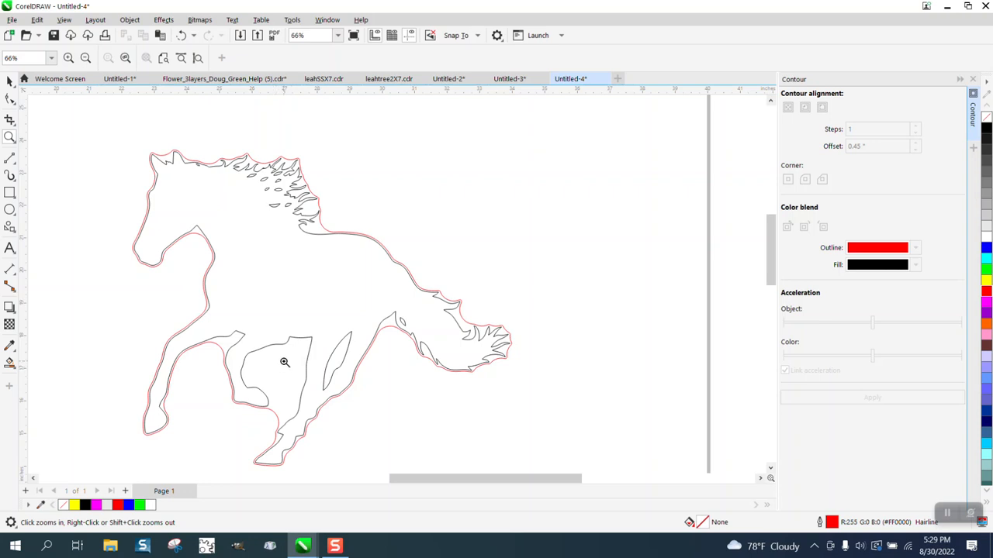
mouse_move(284, 343)
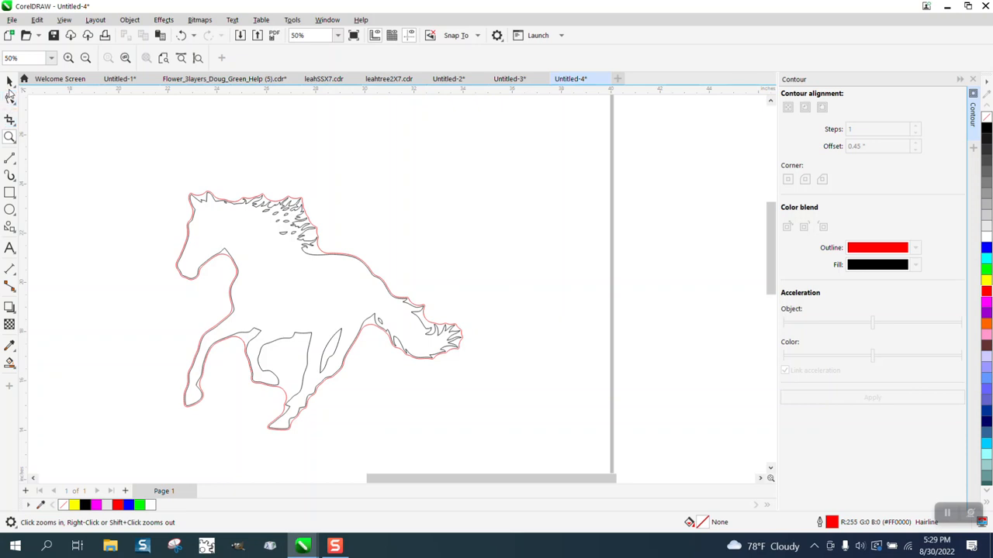
mouse_move(279, 347)
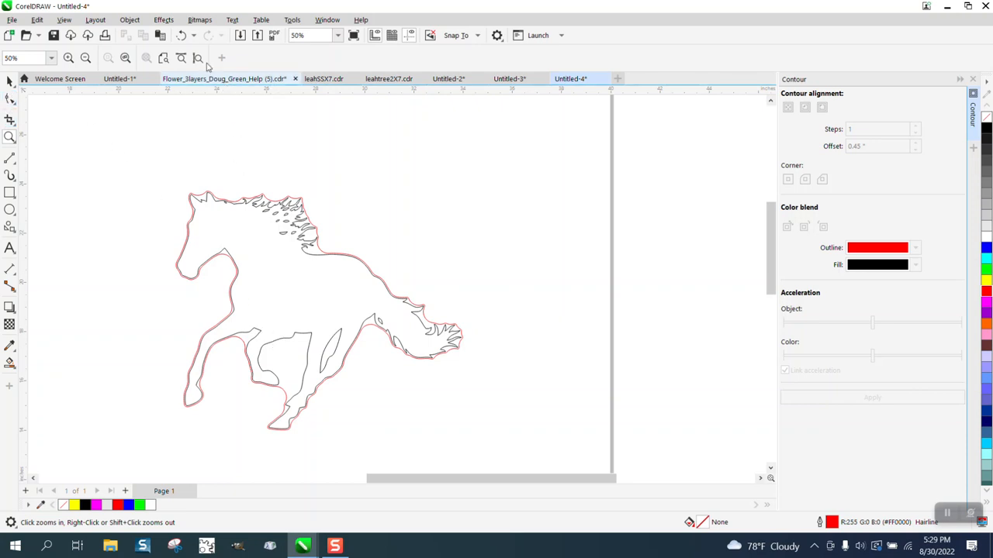
Step: Select the horse so its 0.45" outside red contour shows in the docker
click(872, 397)
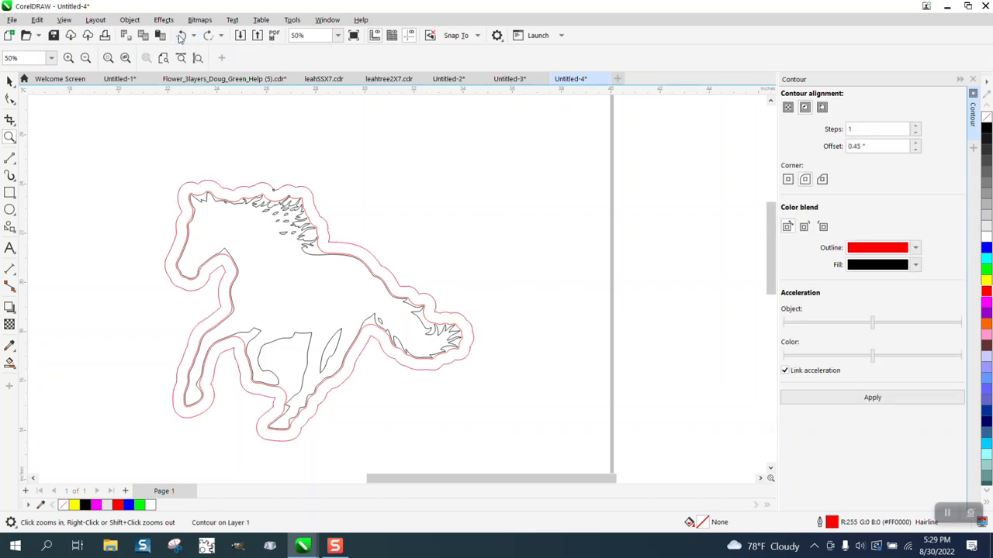
Step: Fit the page in view and apply an outside contour to the horse silhouette
click(180, 34)
text(14)
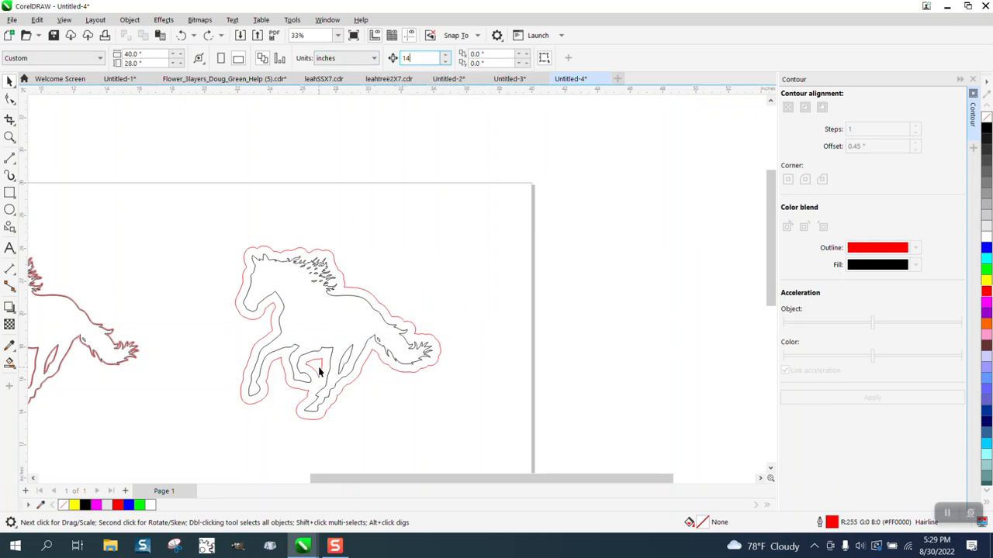
click(543, 369)
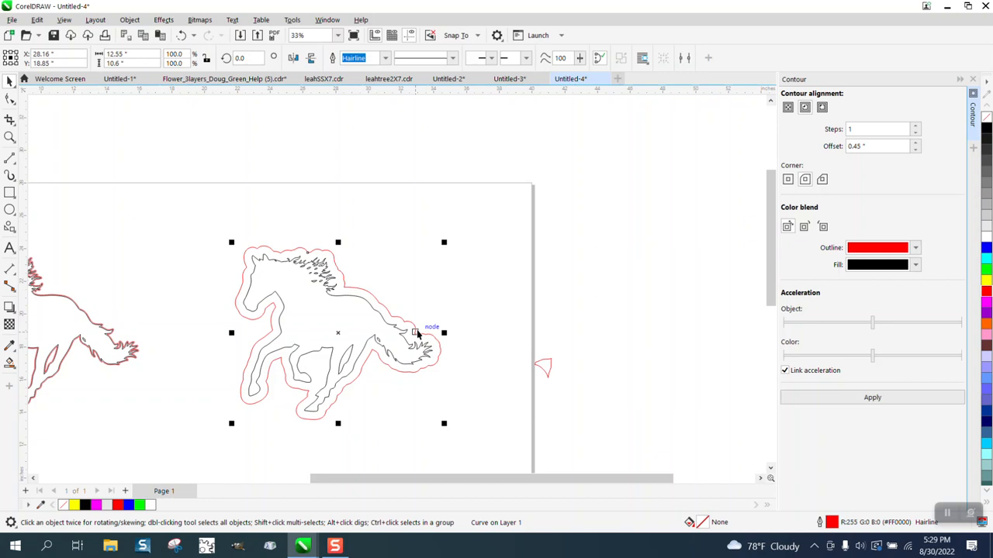
click(823, 107)
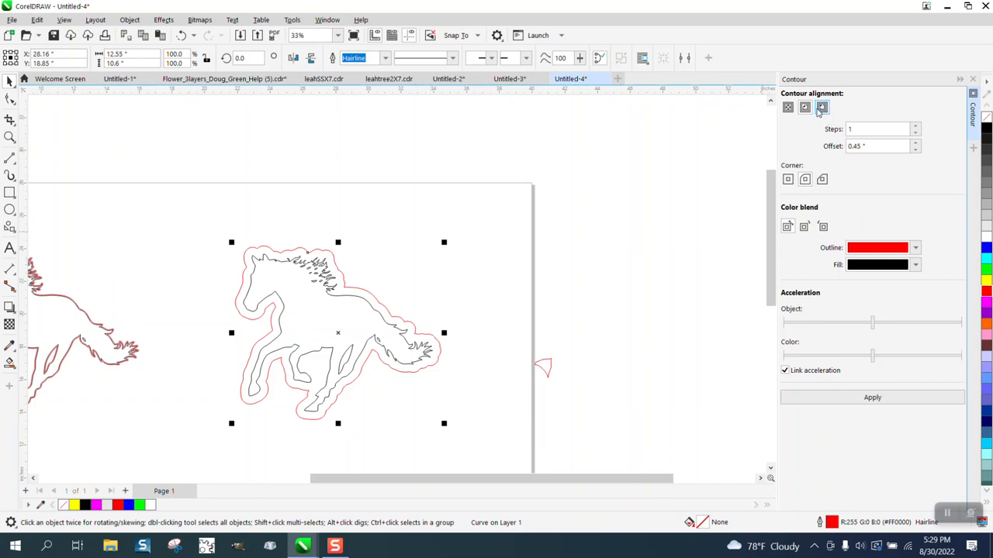
click(872, 397)
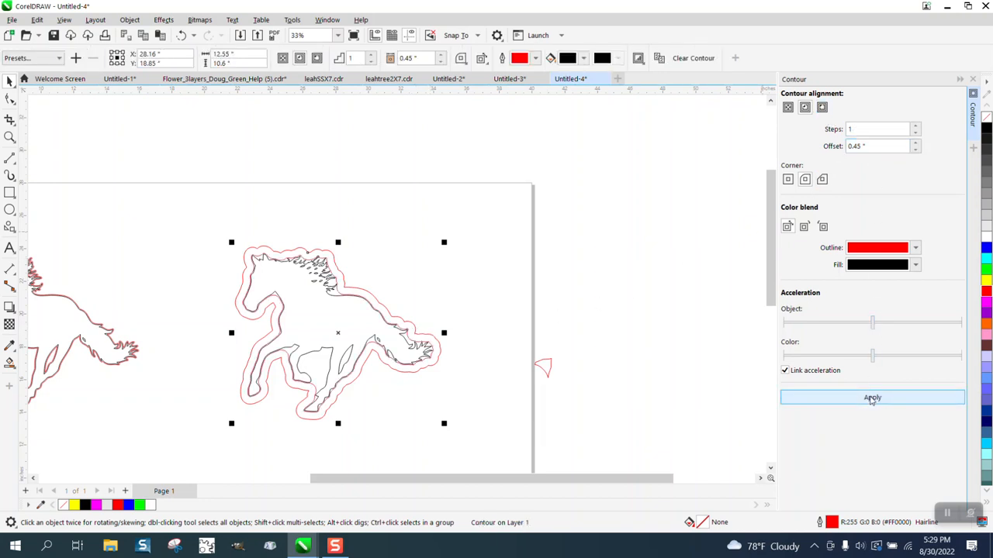
Step: Apply an outside contour to the small triangular shape near the page edge
click(872, 397)
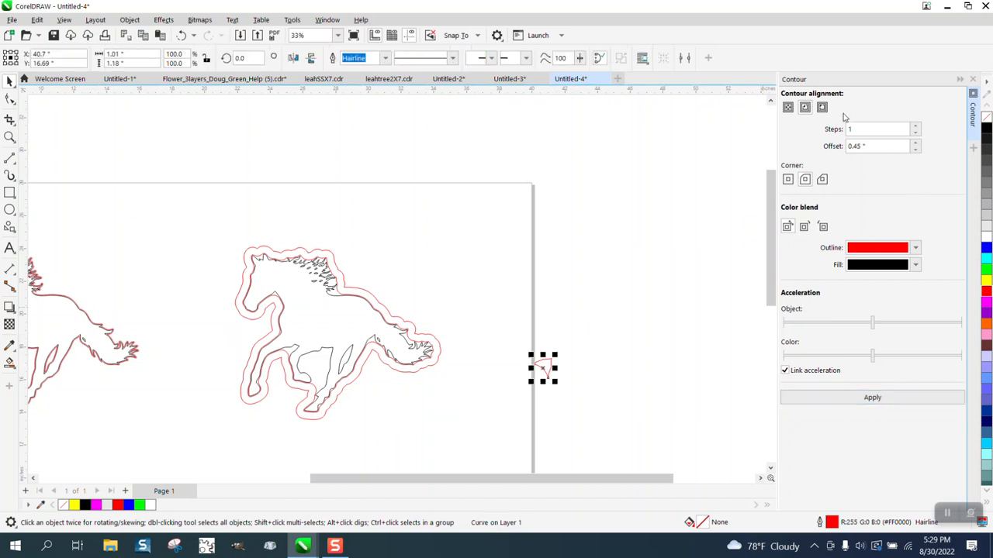
click(822, 107)
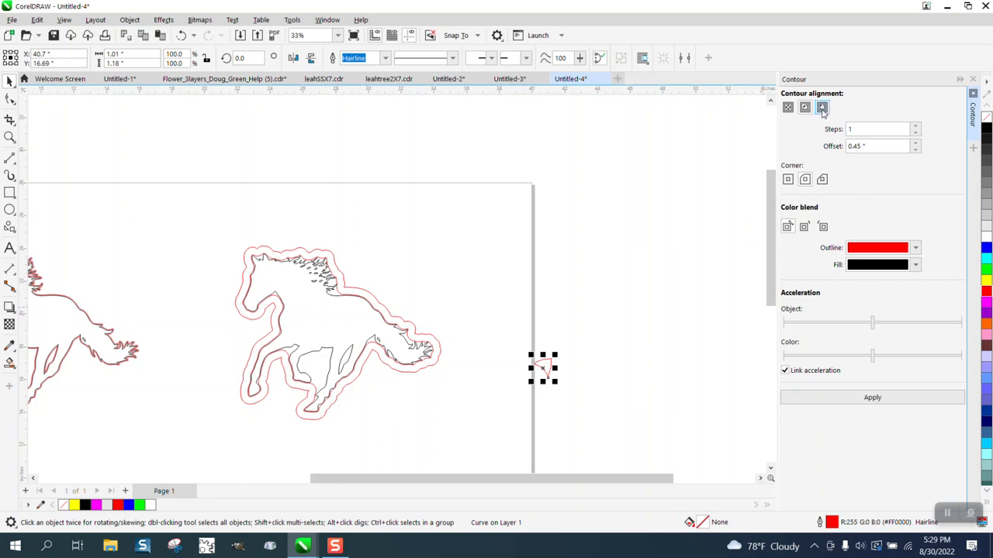
click(872, 398)
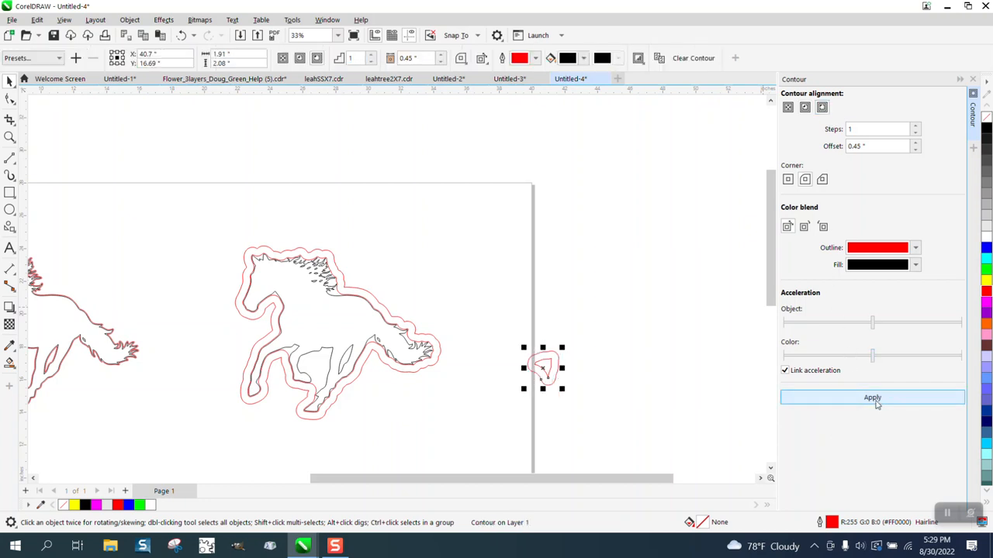
mouse_move(488, 257)
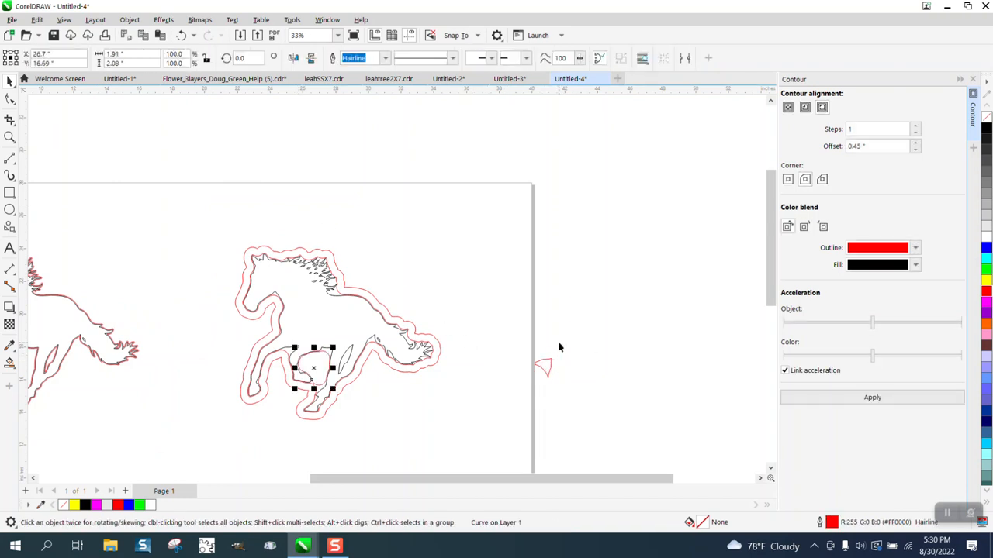
Step: Zoom in on the enclosed gap between the horse's hind legs to inspect it
click(9, 136)
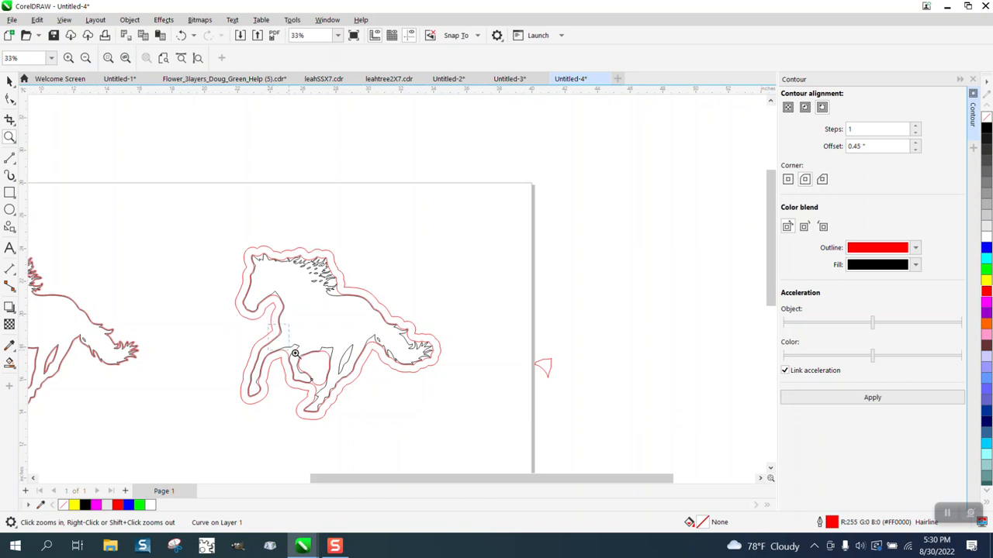
click(295, 354)
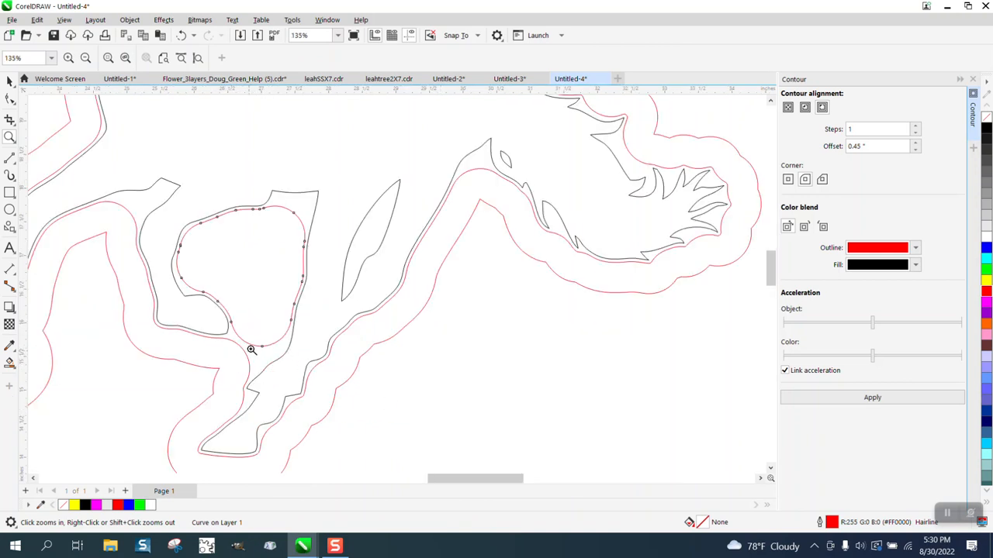
mouse_move(283, 320)
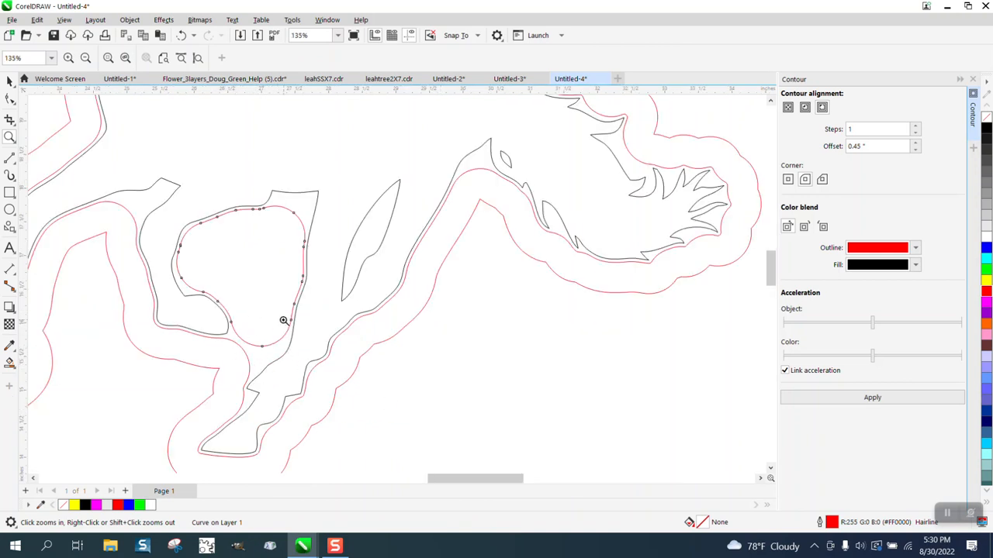
mouse_move(232, 342)
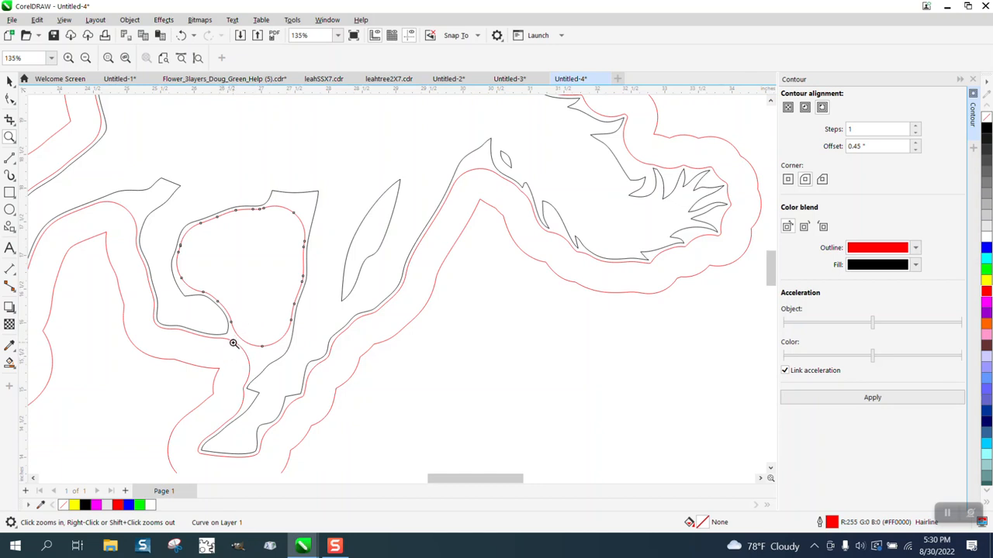
mouse_move(249, 328)
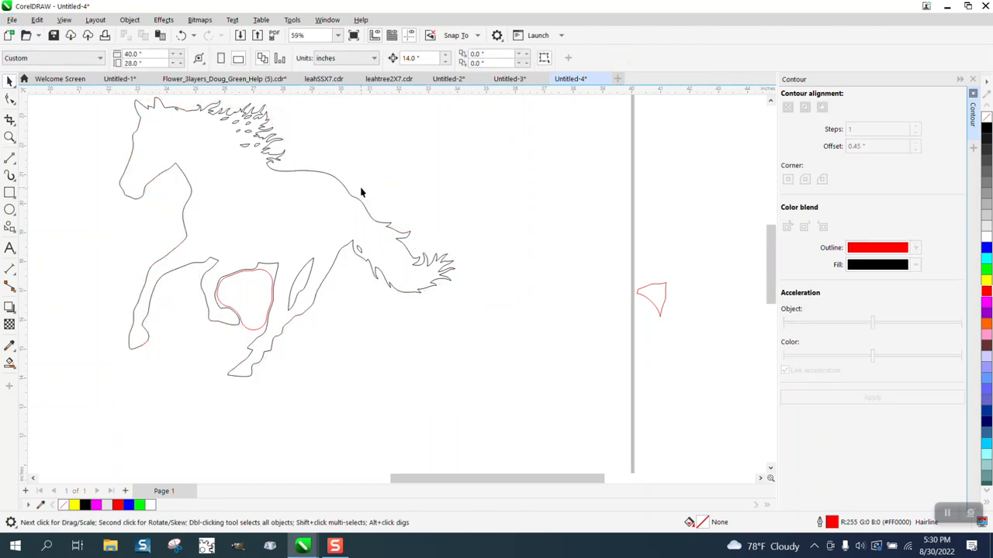
Step: Reshape the red cut line into a smooth curve bridging the leg gap and add a node
click(131, 19)
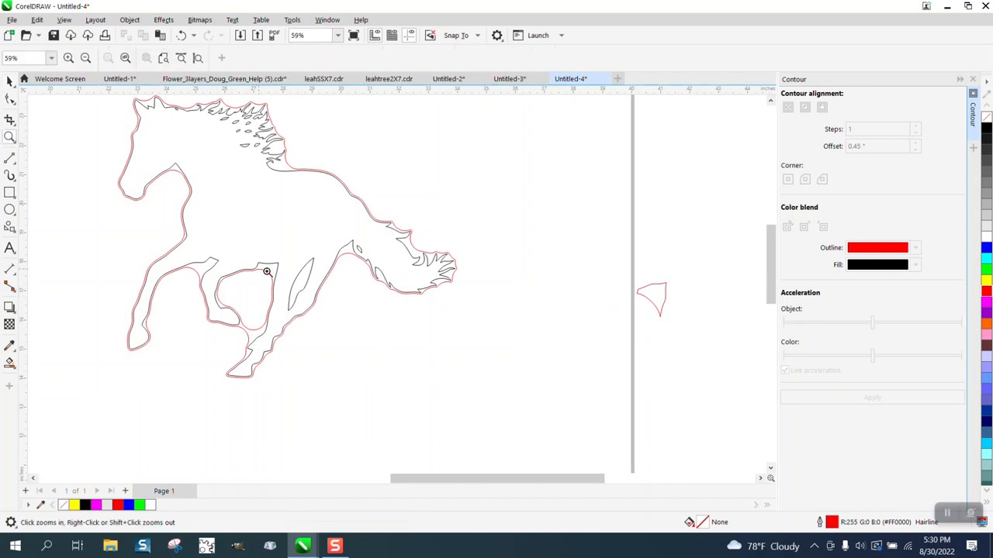
click(266, 272)
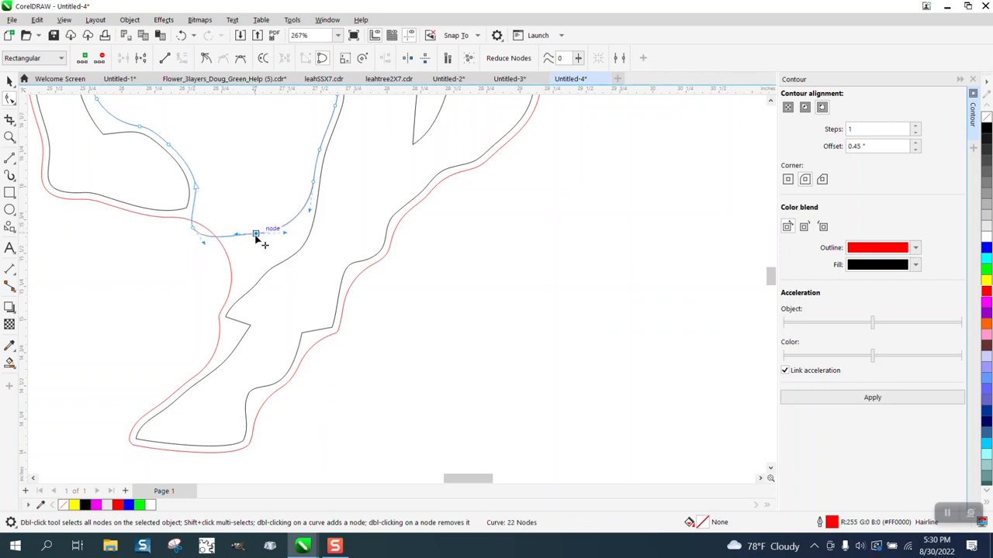
drag(256, 234, 267, 258)
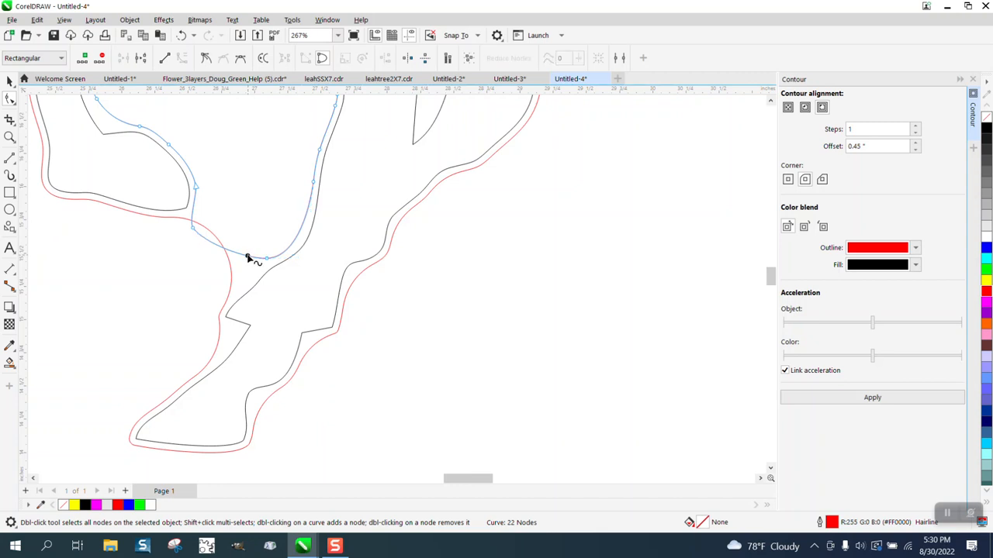
drag(249, 257, 220, 310)
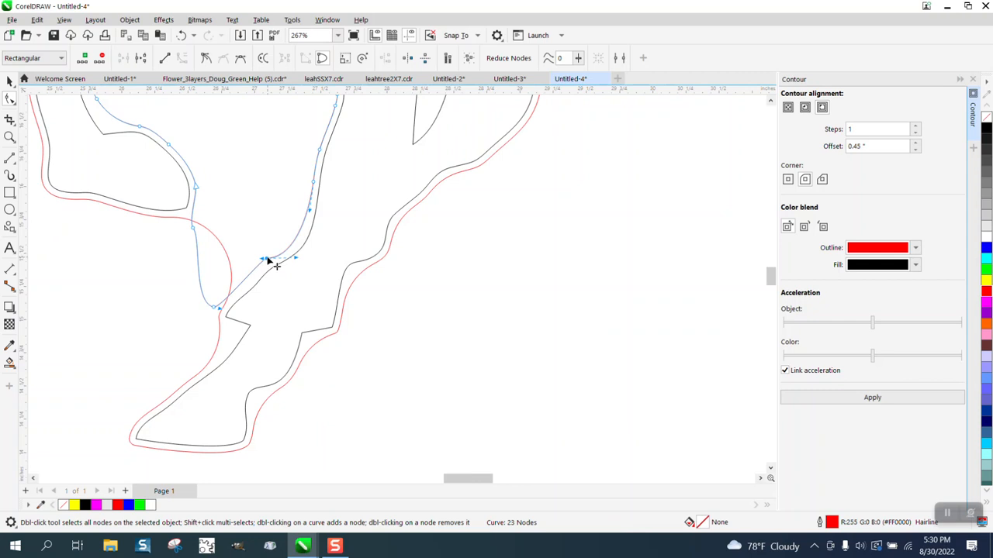
double_click(267, 260)
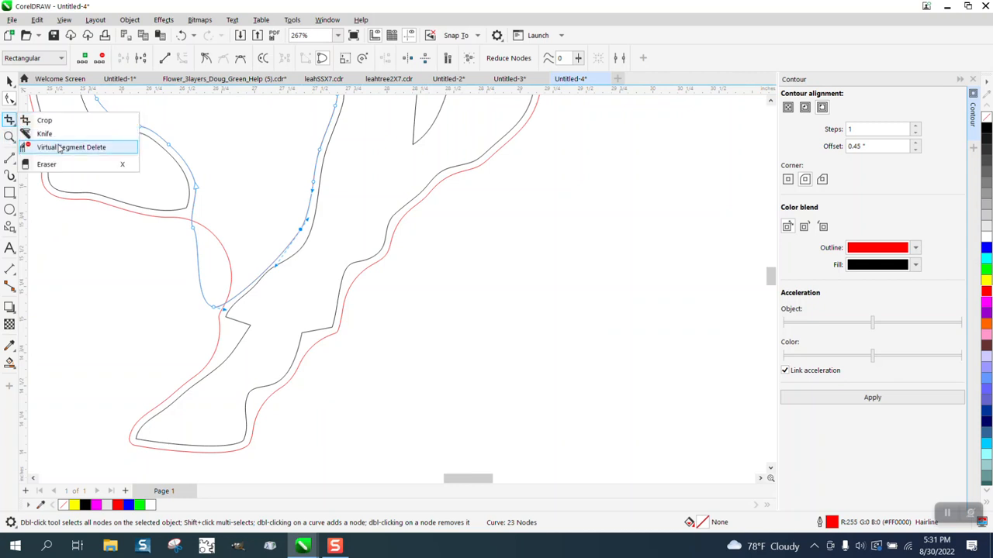
Step: Select the stray red fragment right of the horse for removal
click(71, 147)
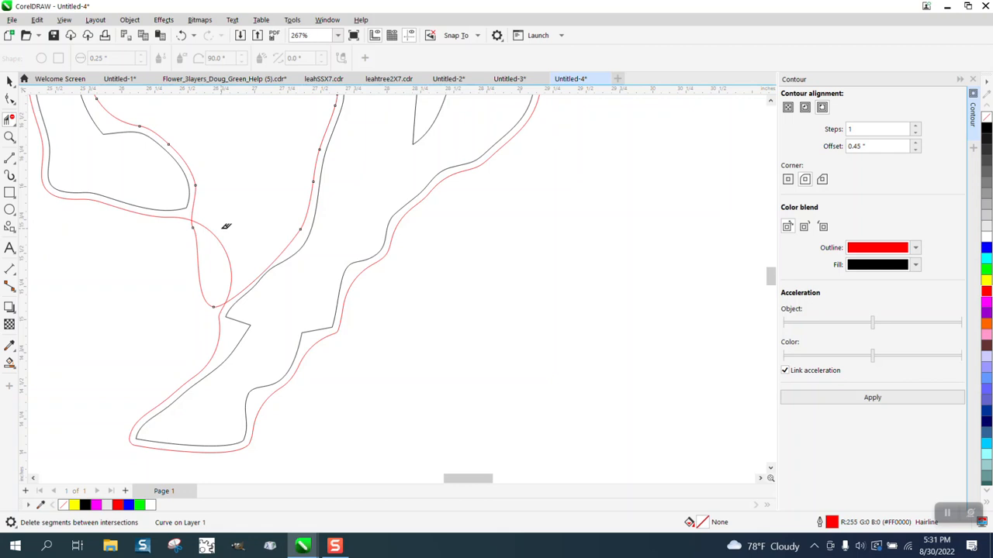
scroll(down, 3)
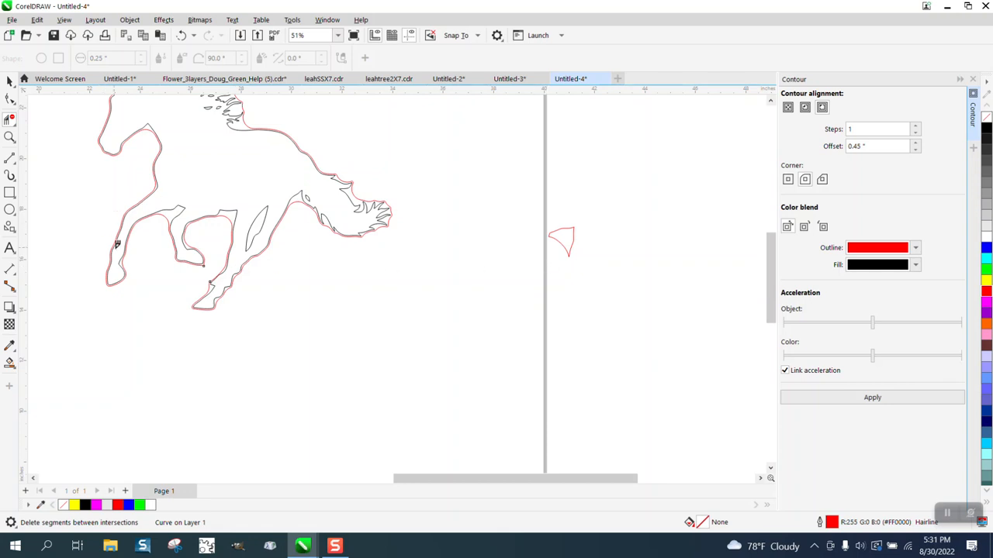
click(9, 363)
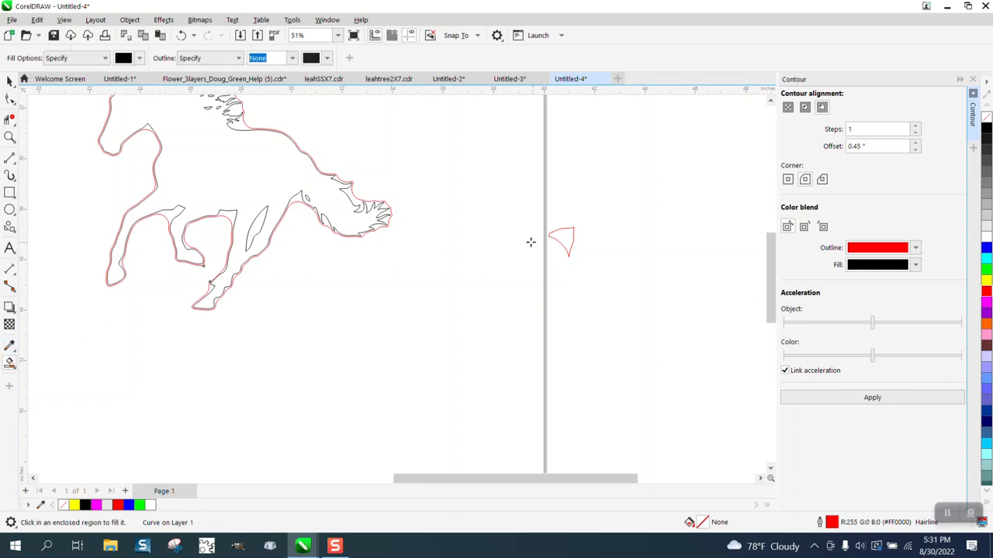
click(561, 242)
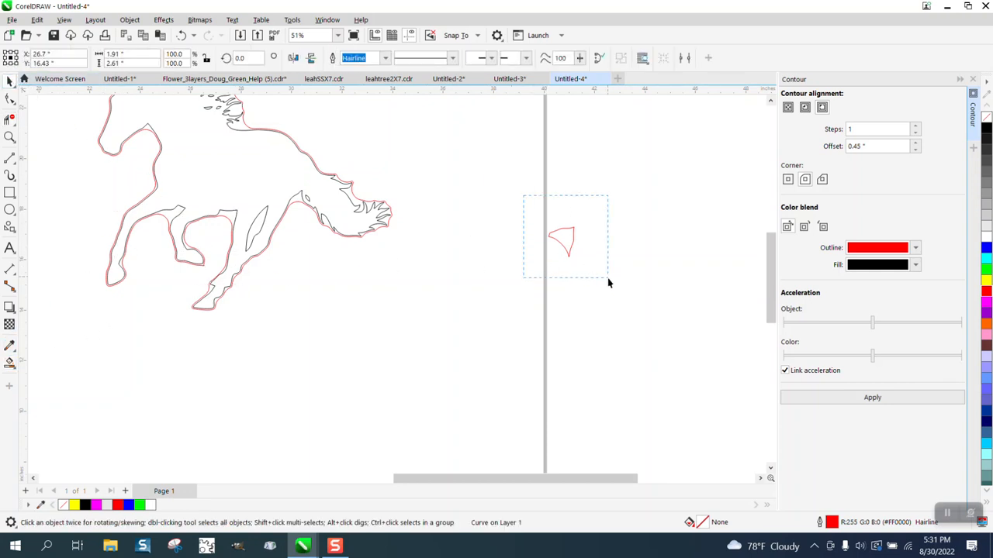
click(9, 347)
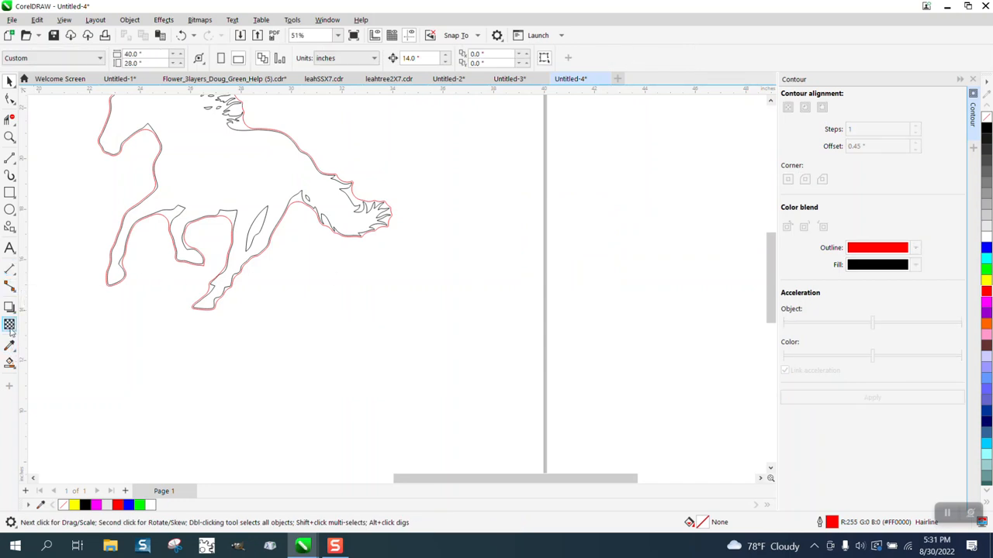
Step: Use Smart Fill on the contour's enclosed area to create a new horse-shaped object
click(10, 324)
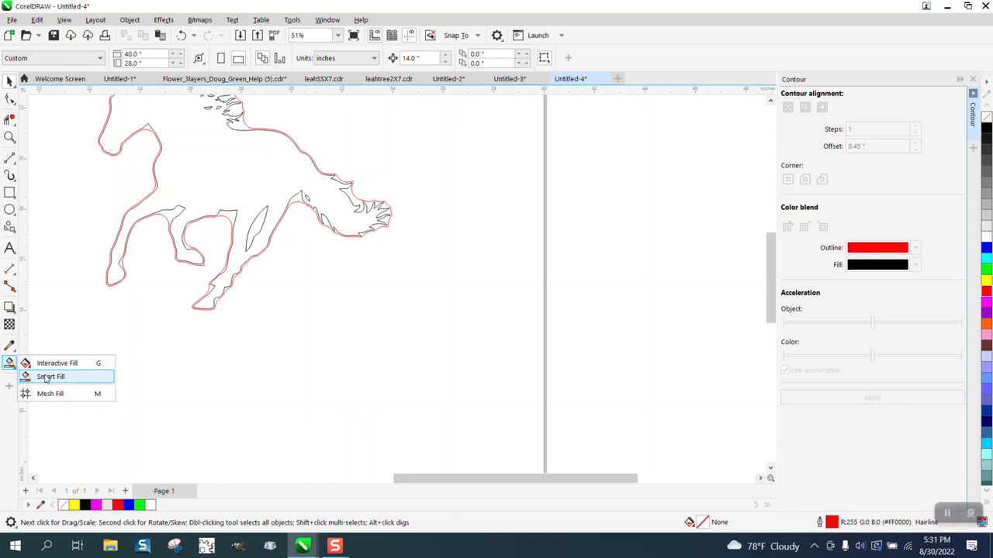
click(49, 377)
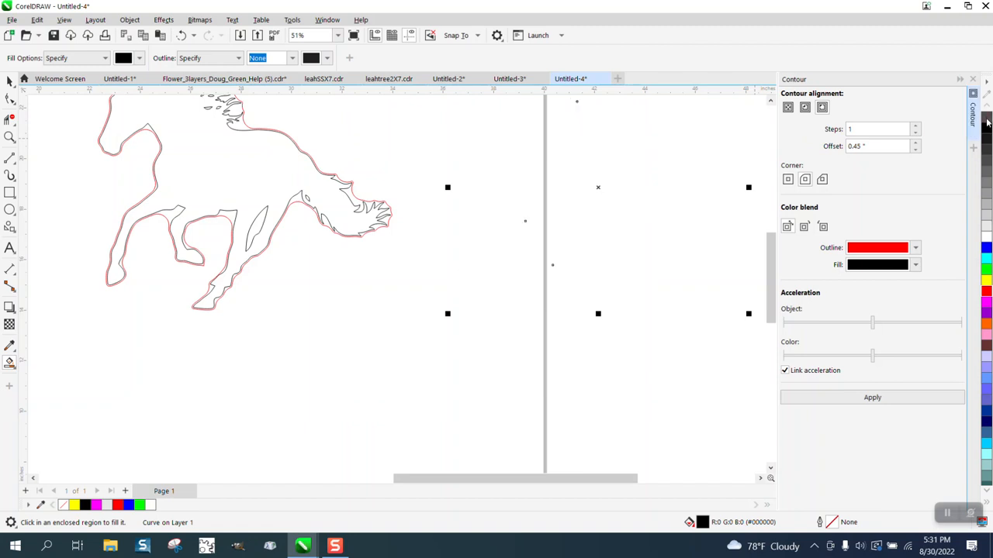
click(872, 398)
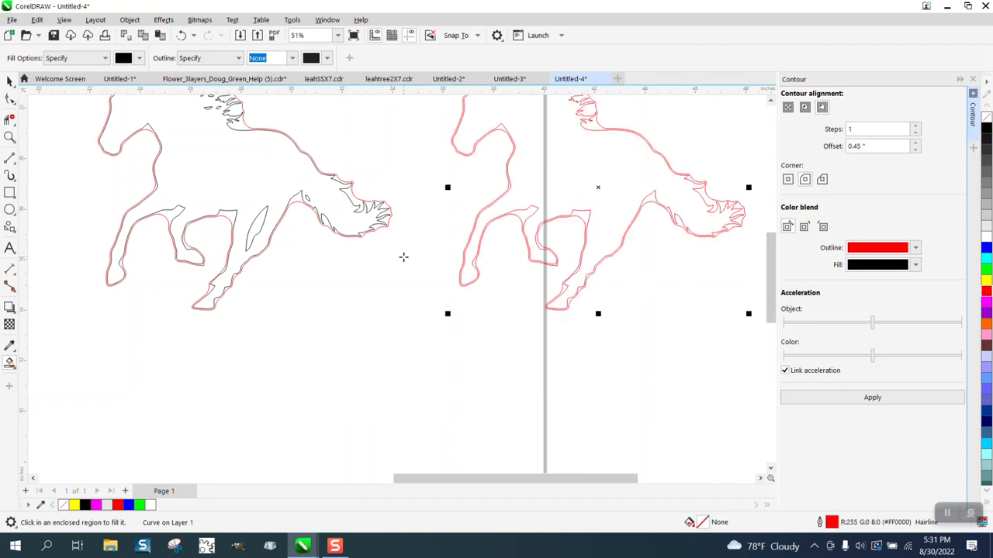
click(131, 18)
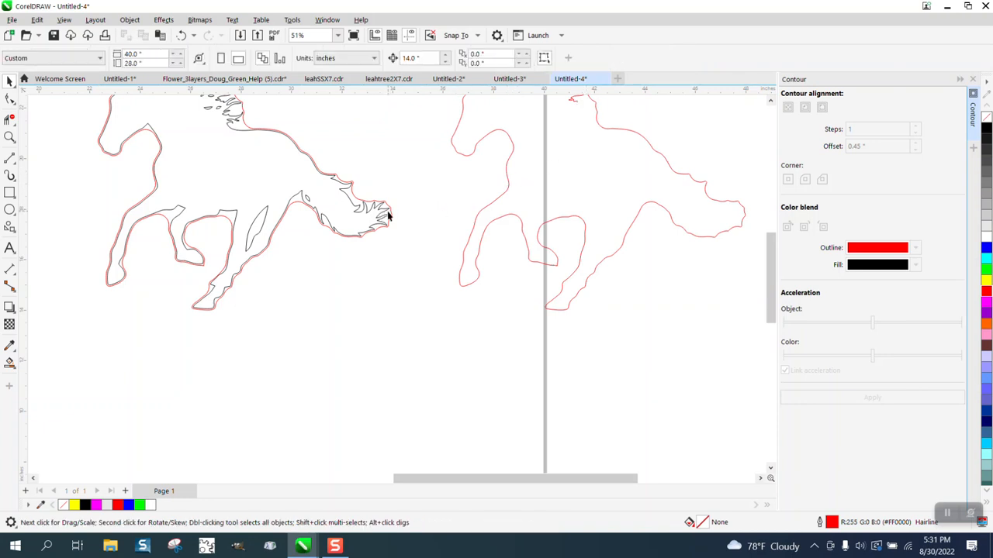
Step: Remove the red piece between the legs and select the horse with its contour
click(209, 248)
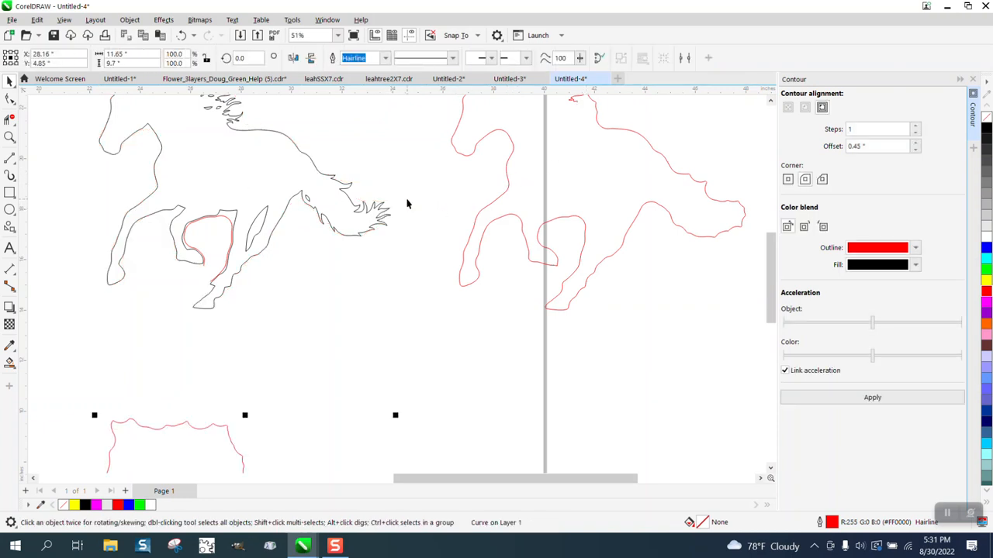
click(210, 249)
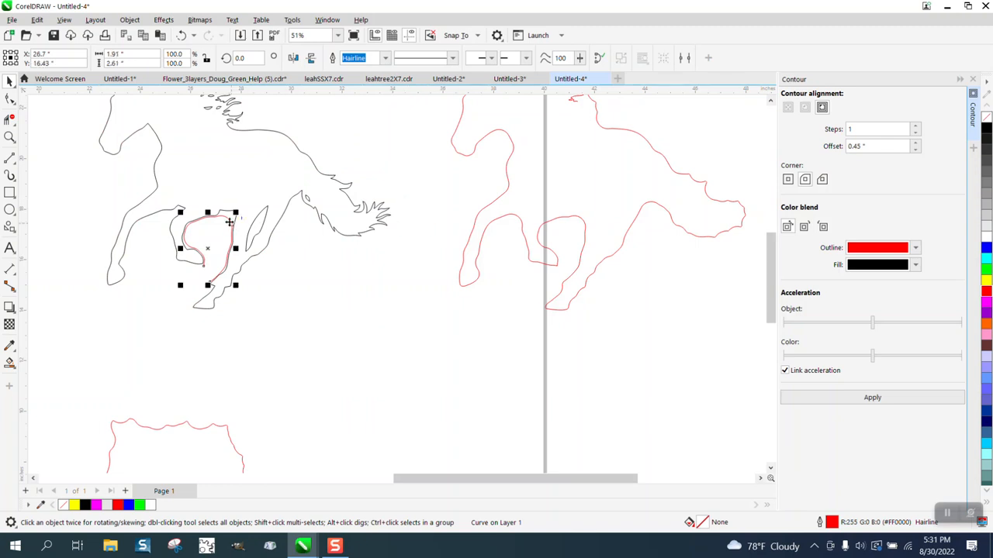
click(488, 217)
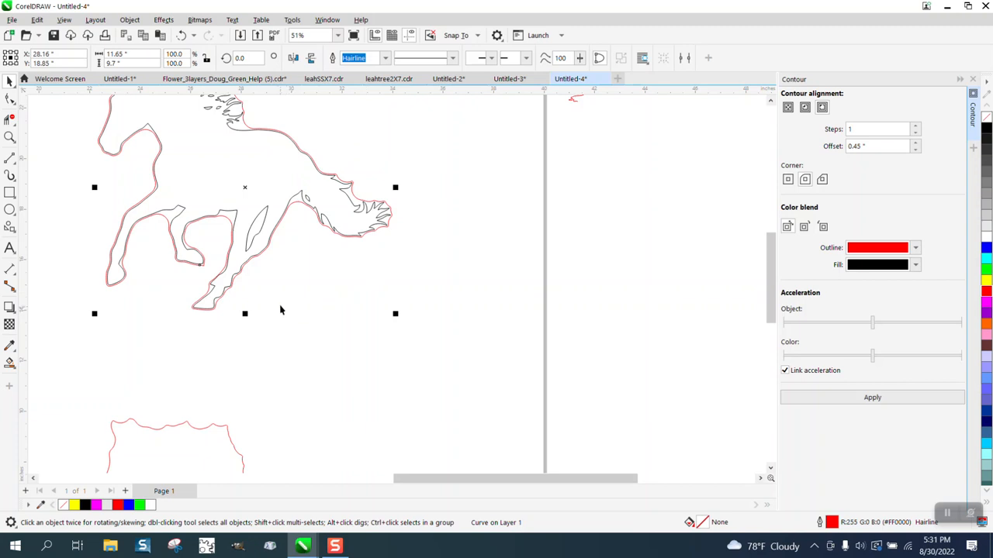
Step: Zoom in on the horse's body to check the red line tracing its outline
scroll(down, 3)
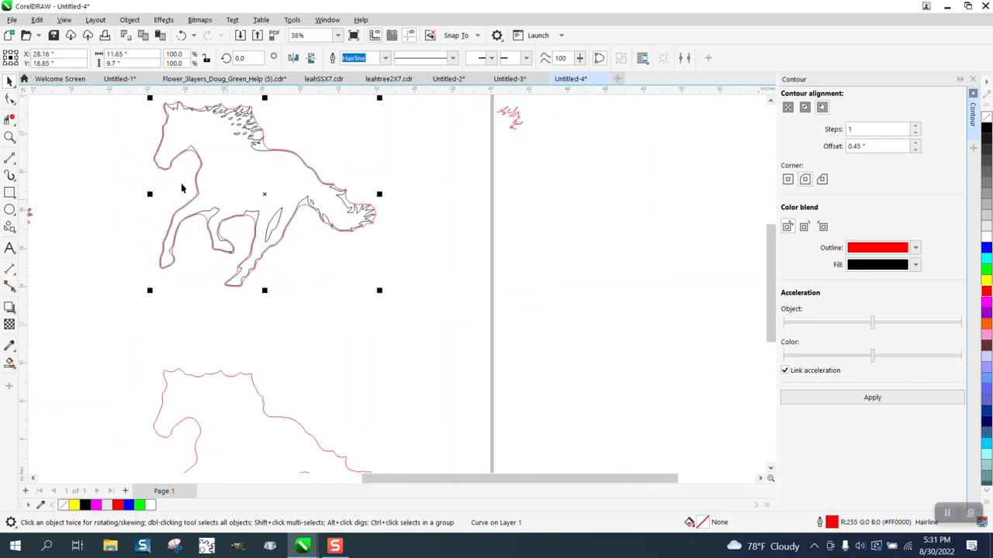
click(9, 159)
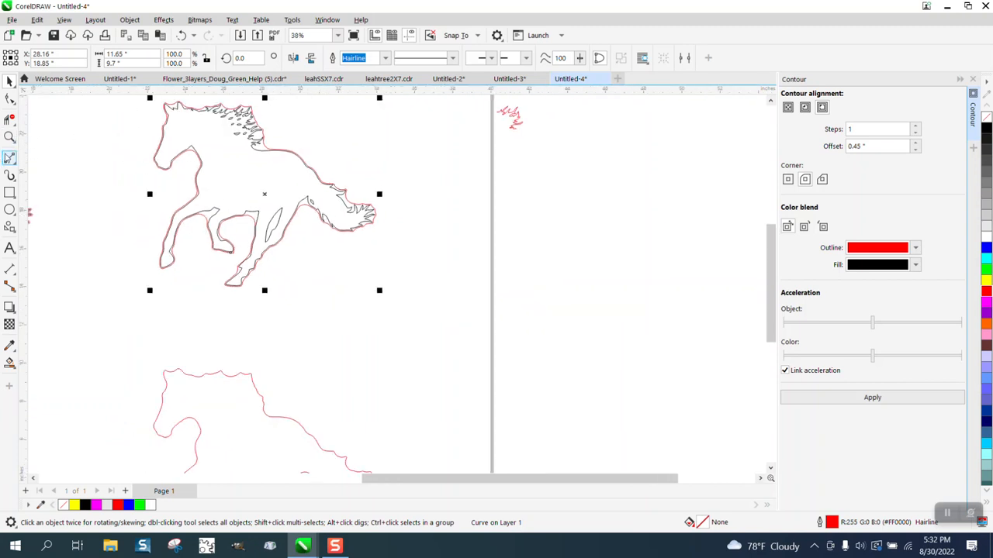
click(9, 136)
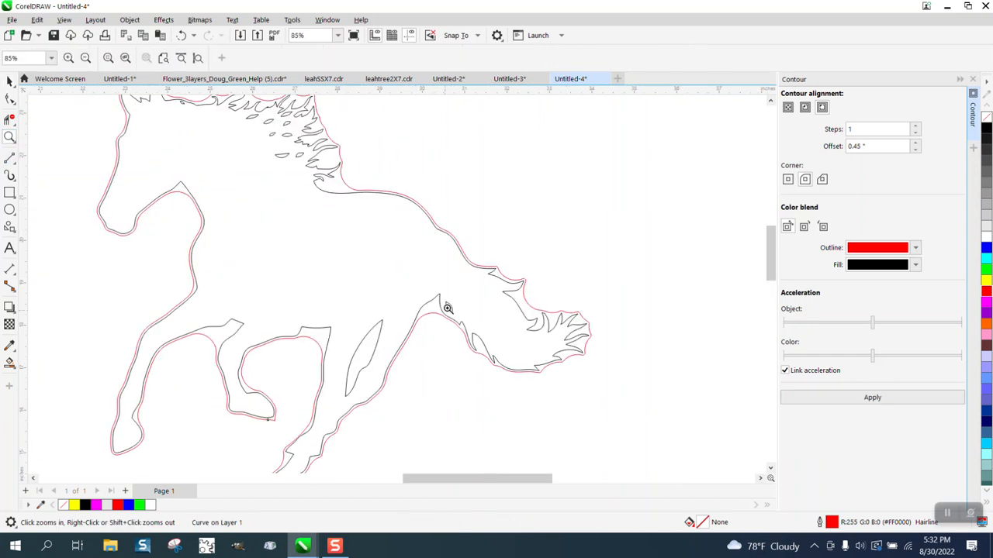
mouse_move(431, 264)
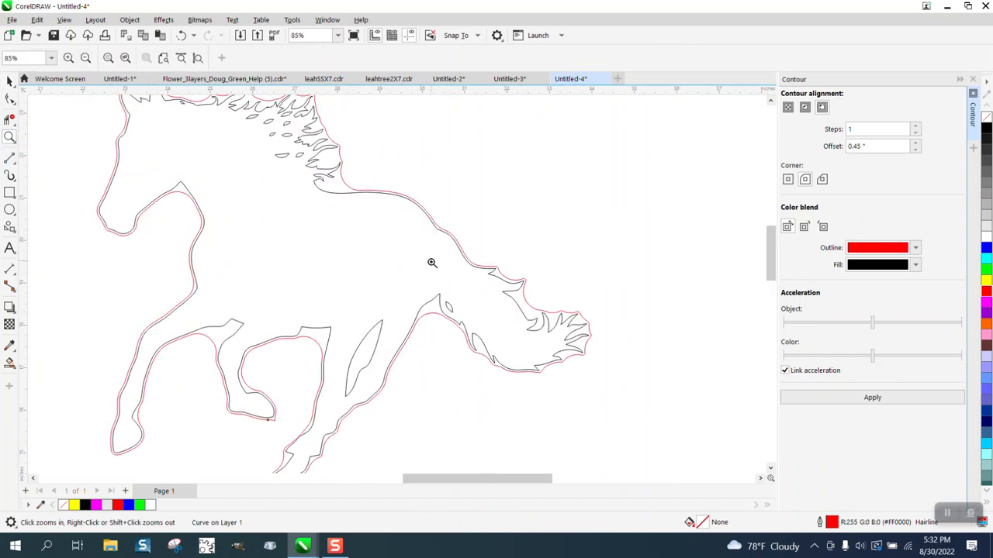
mouse_move(174, 248)
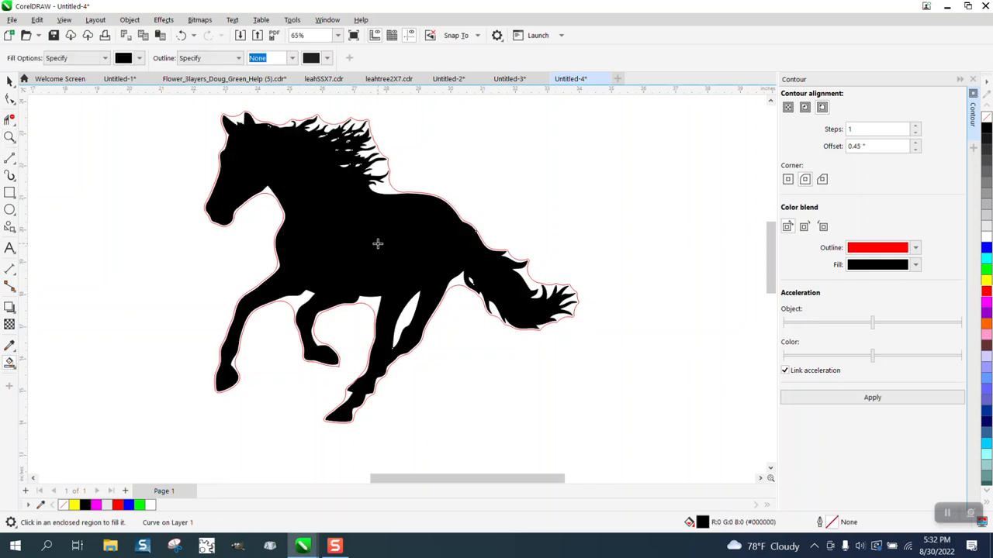
mouse_move(388, 343)
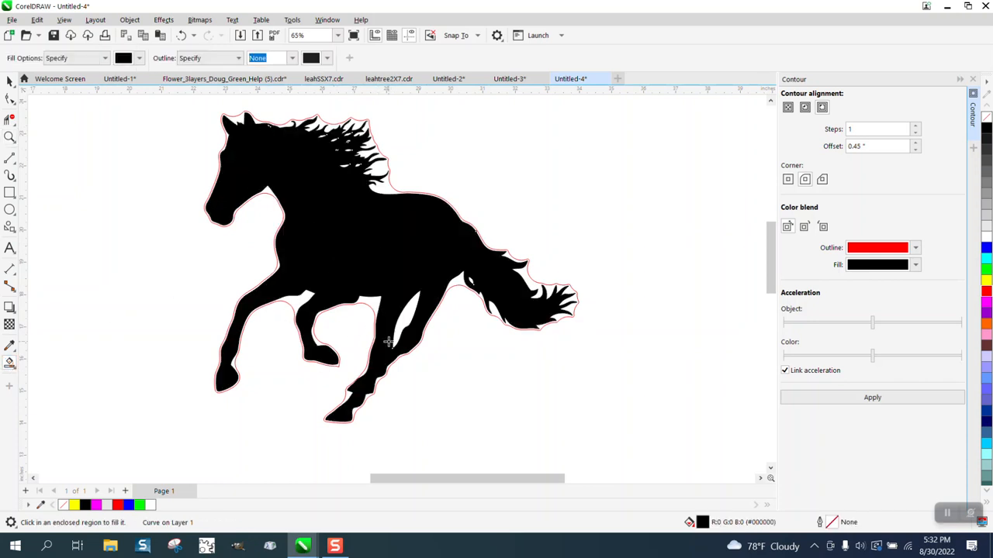
mouse_move(371, 304)
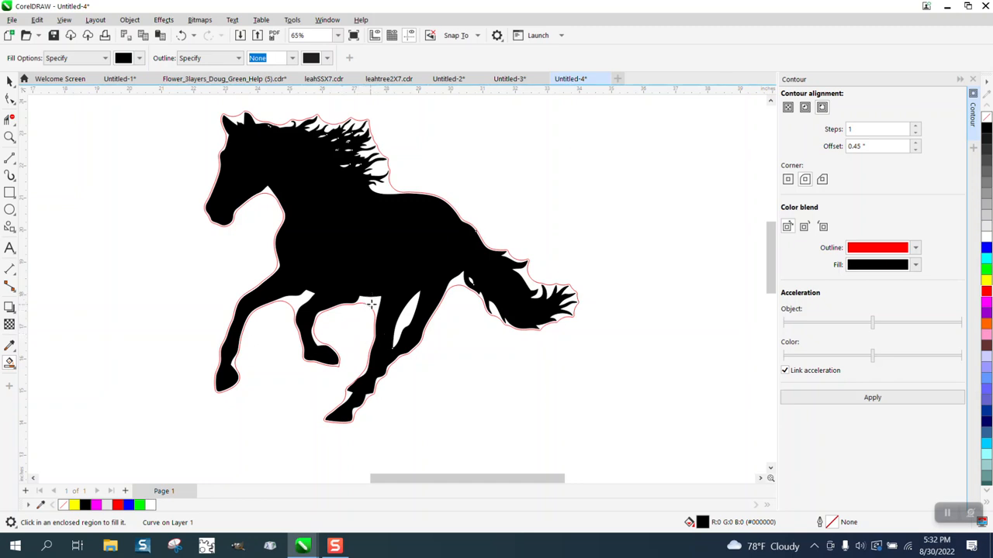
mouse_move(386, 192)
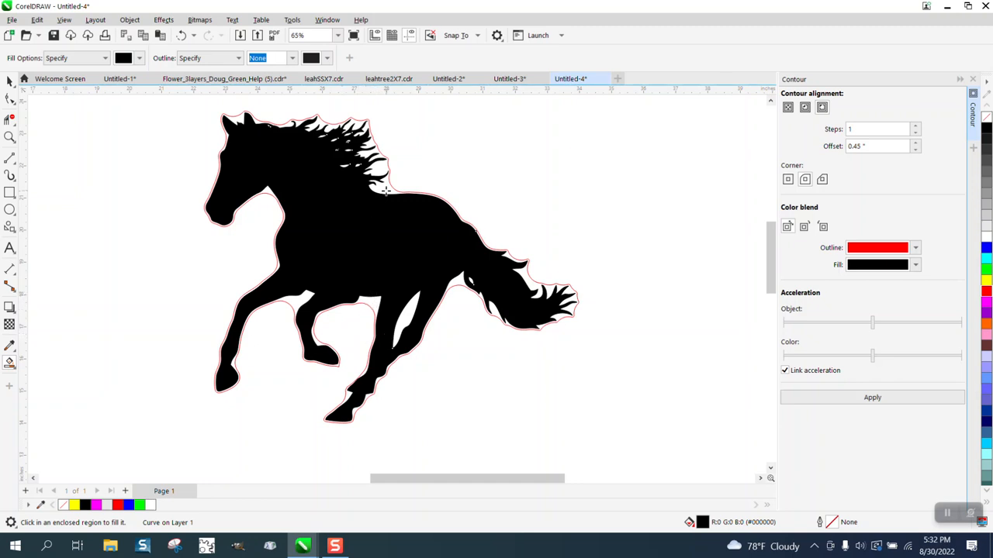
mouse_move(369, 313)
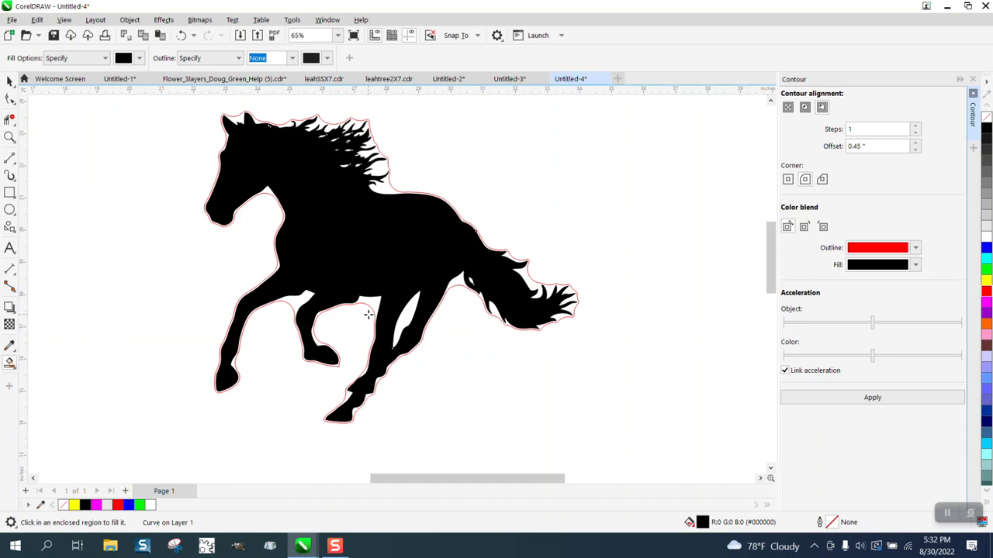
mouse_move(298, 301)
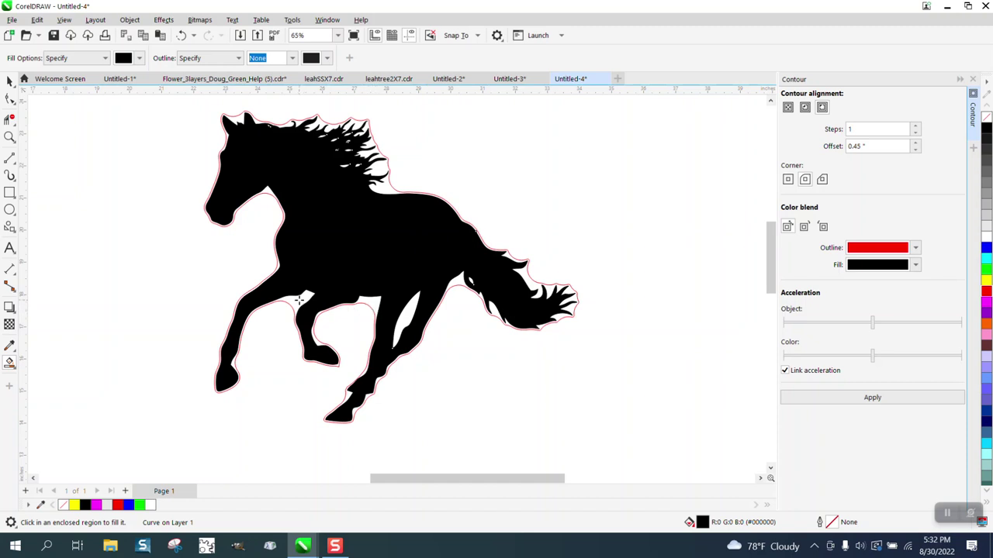
mouse_move(482, 297)
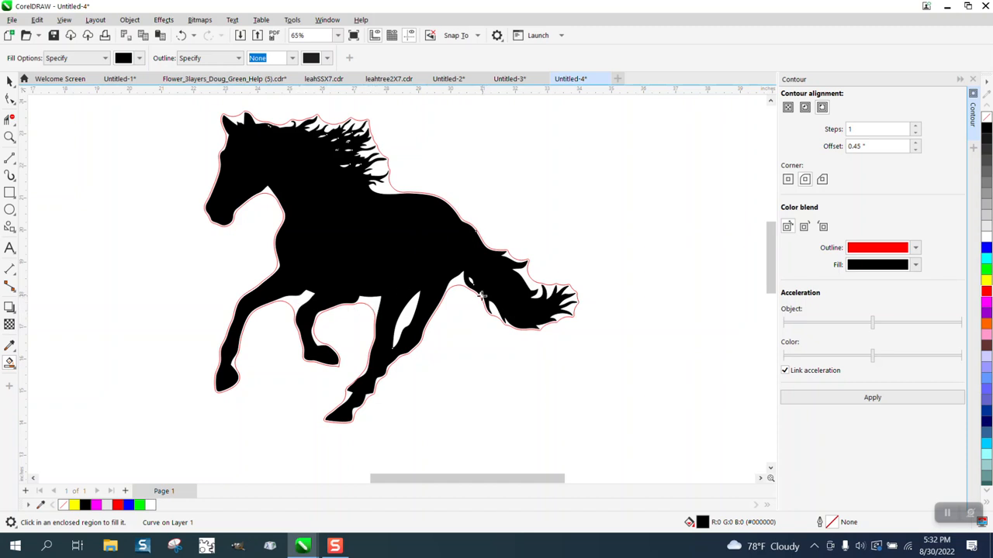